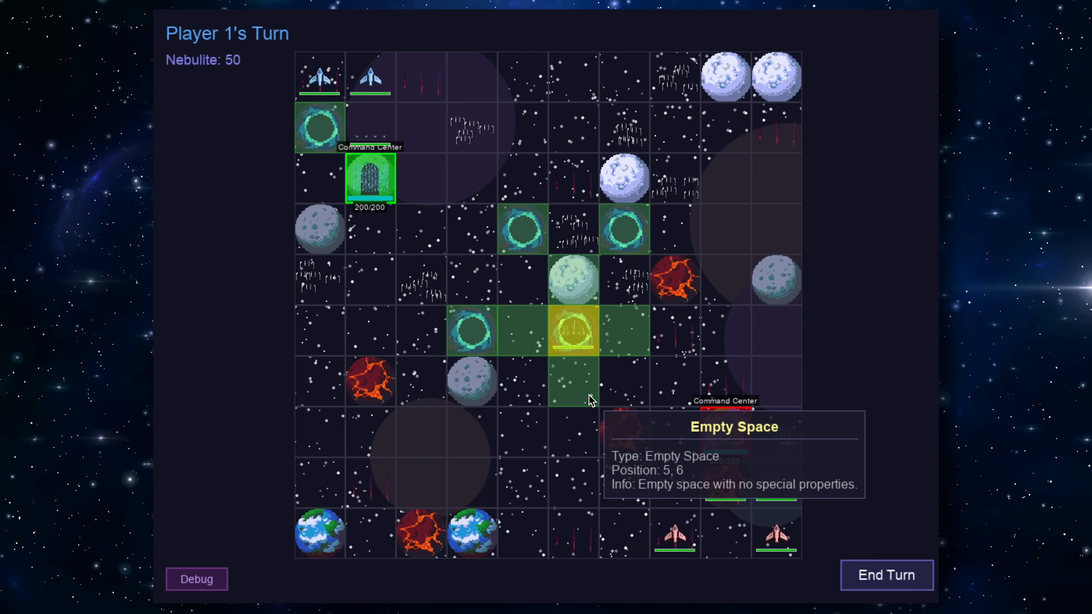
- Leave the Pygame preview and bring up the Grok page with the concept prompt
click(886, 575)
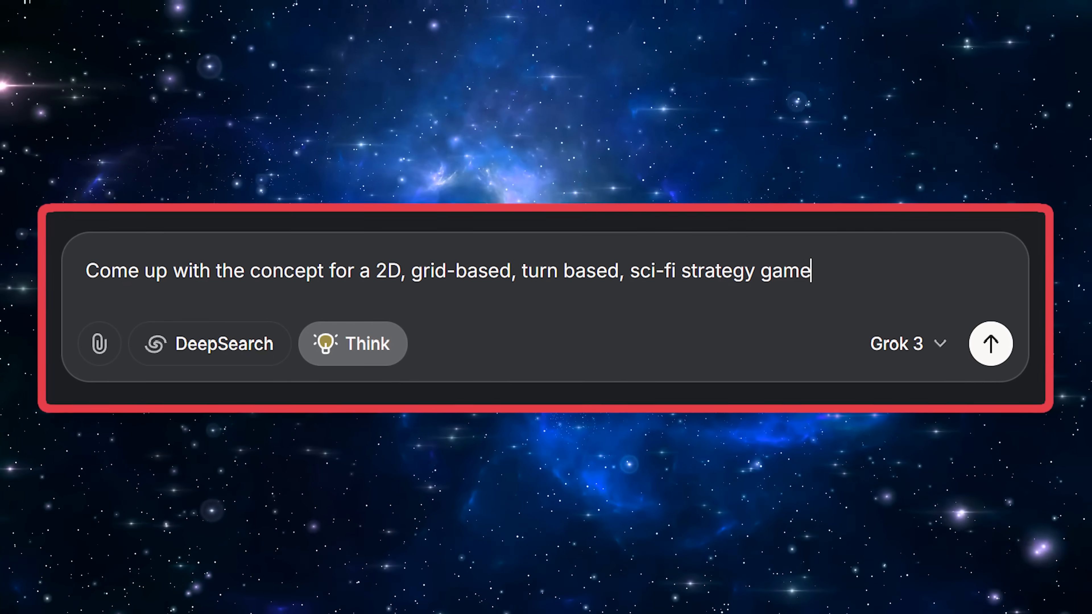
- Send the sci-fi grid strategy concept request and read the returned Nebula Dominion mechanics
click(990, 343)
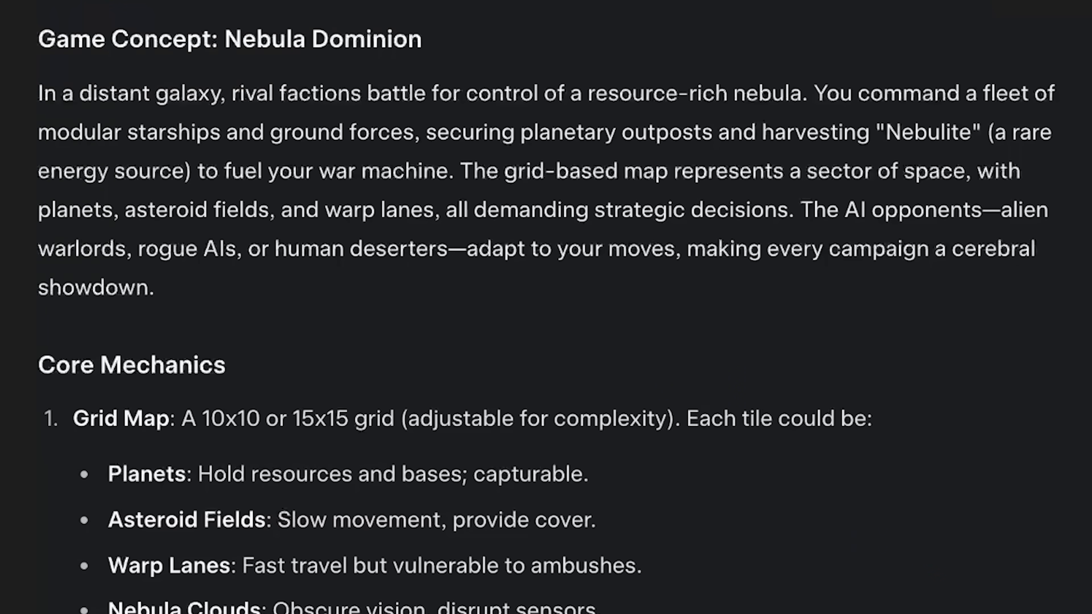
scroll(down, 3)
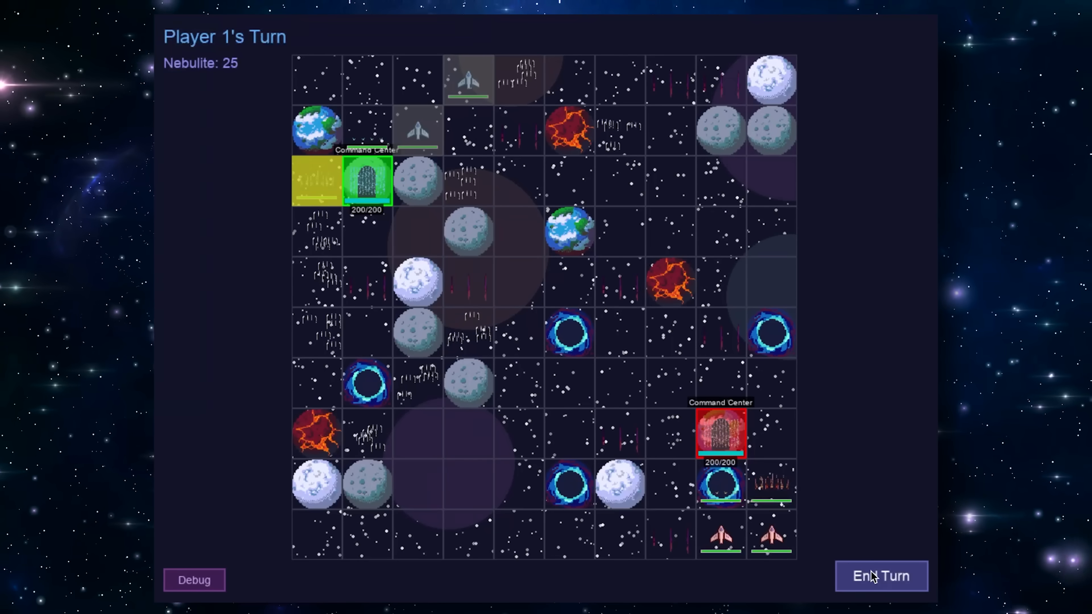
- End the current turn and inspect the top Corvette's stats tooltip
click(881, 576)
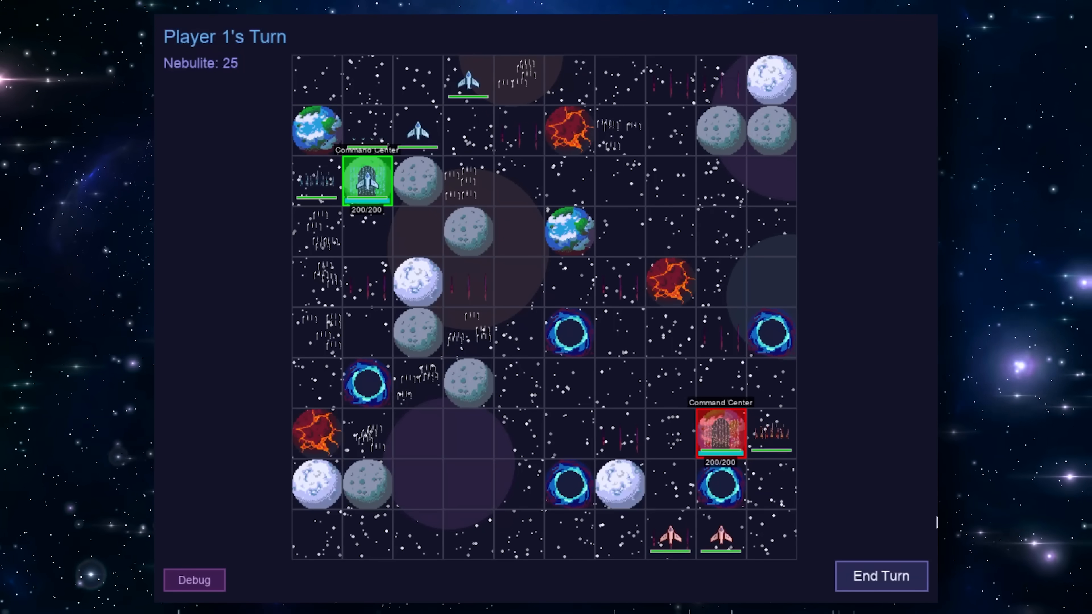
mouse_move(657, 183)
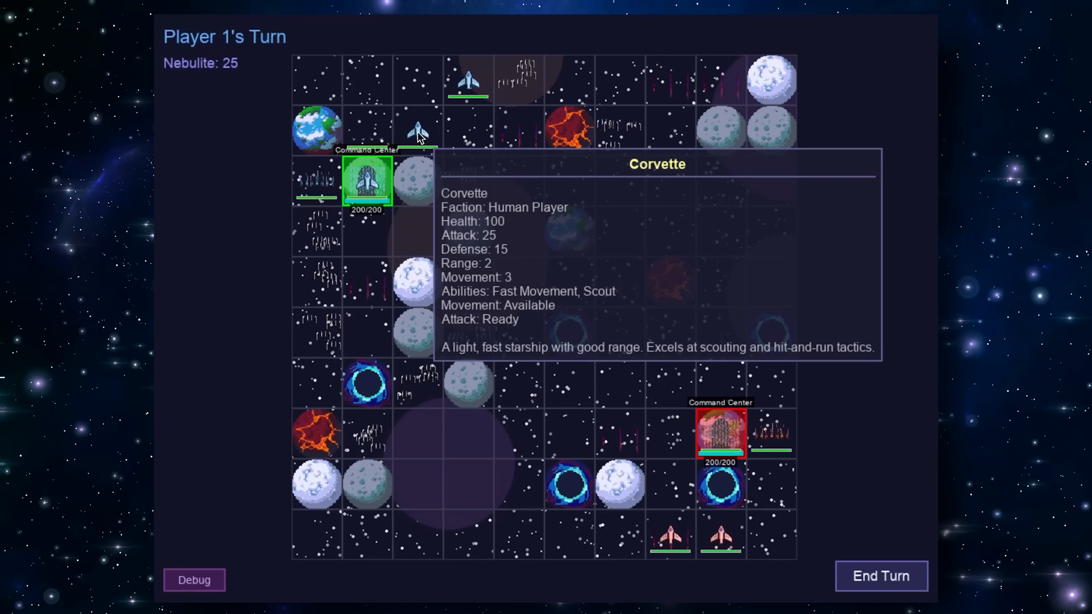
click(518, 130)
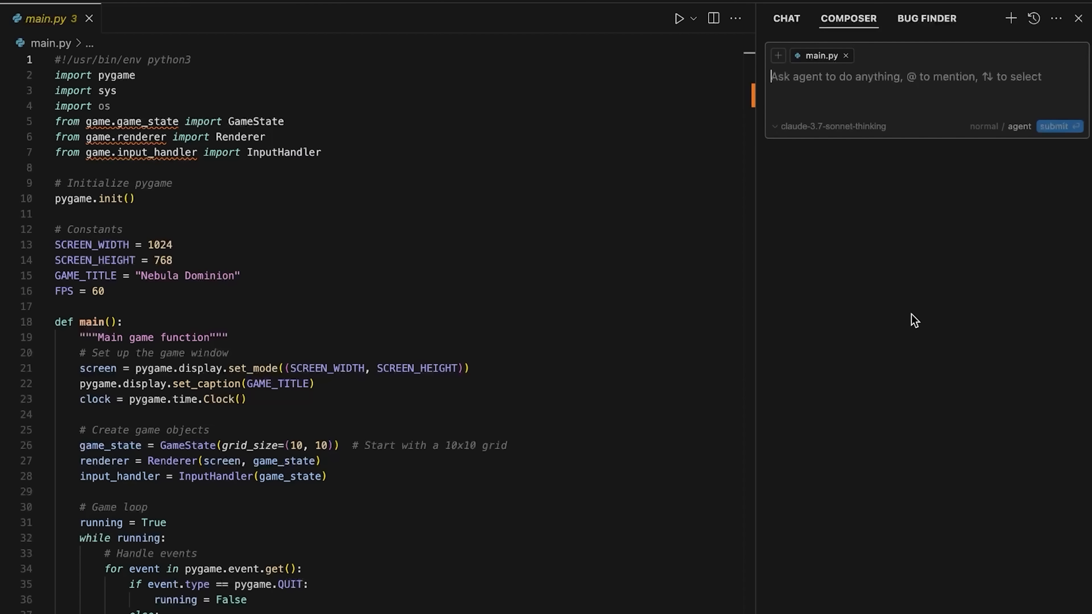
mouse_move(229, 424)
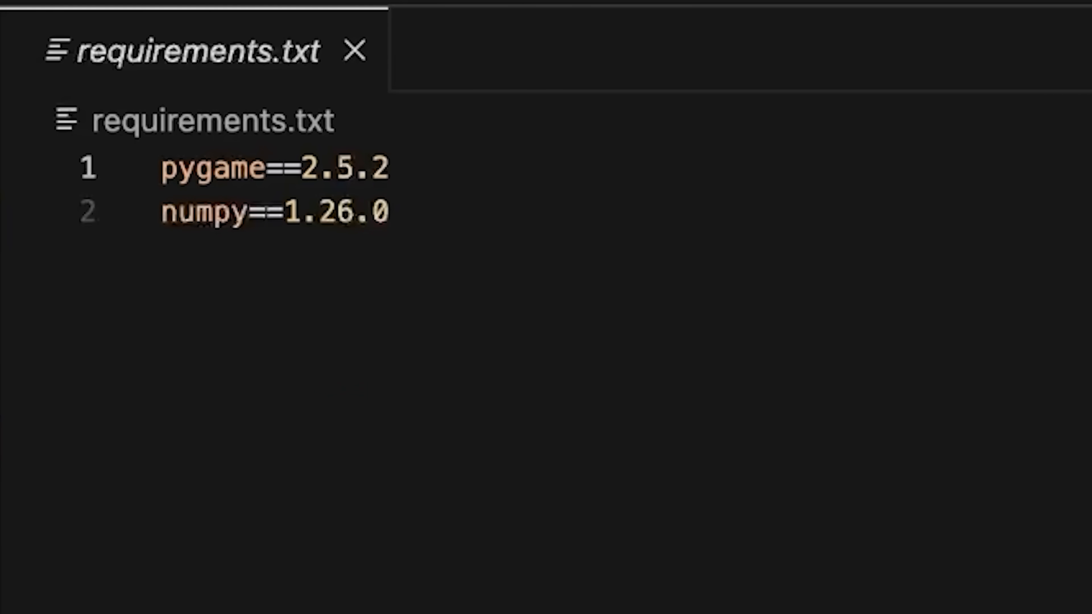
mouse_move(136, 198)
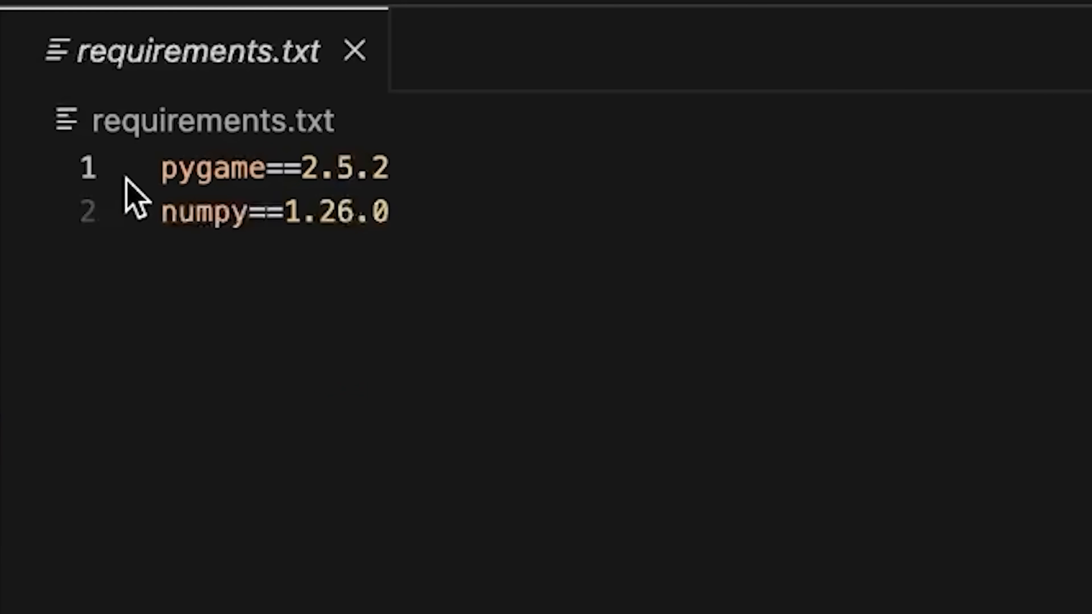
- Review the images and sounds asset folders and the ModuleNotFoundError while the agent builds the game package
click(121, 28)
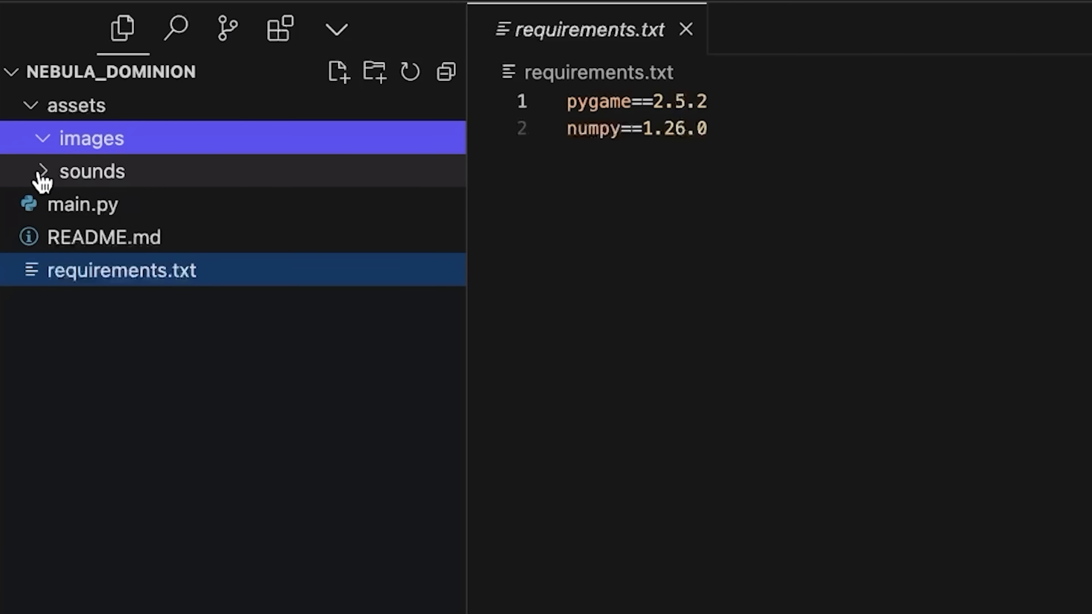
click(92, 171)
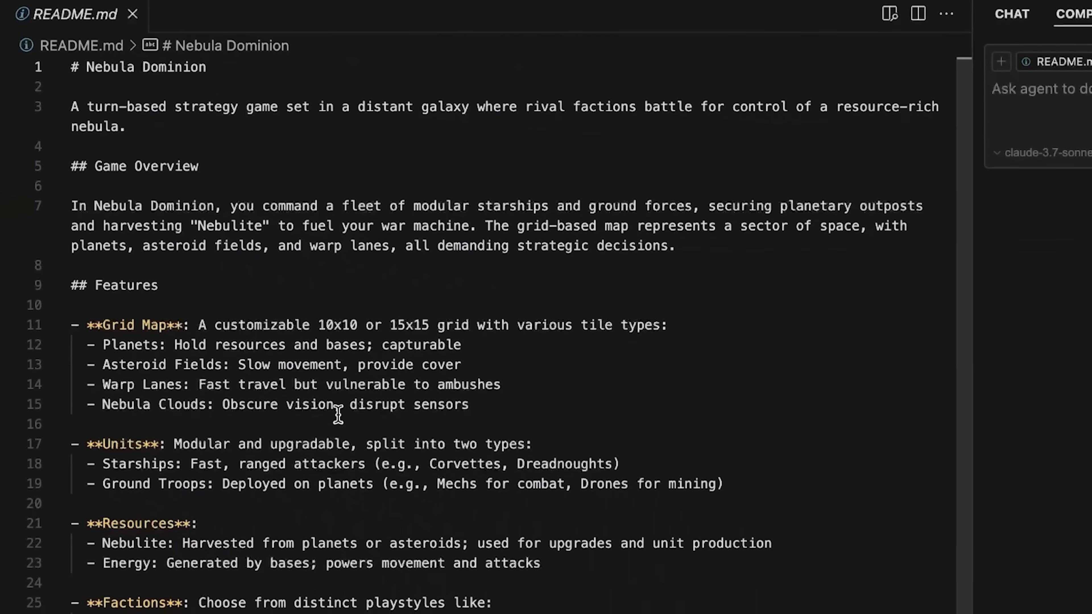
scroll(down, 3)
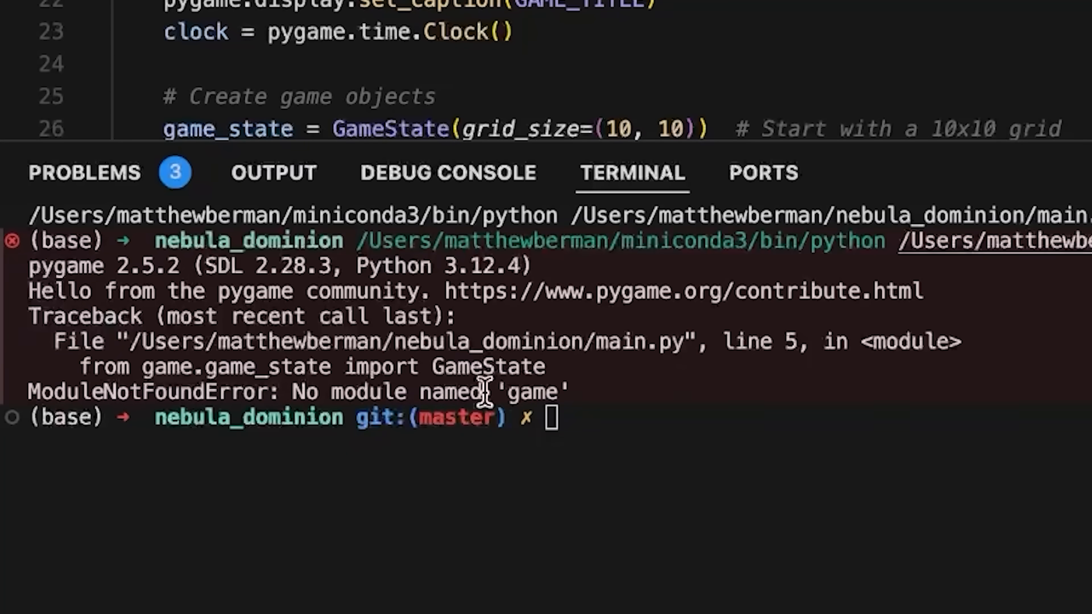
mouse_move(630, 390)
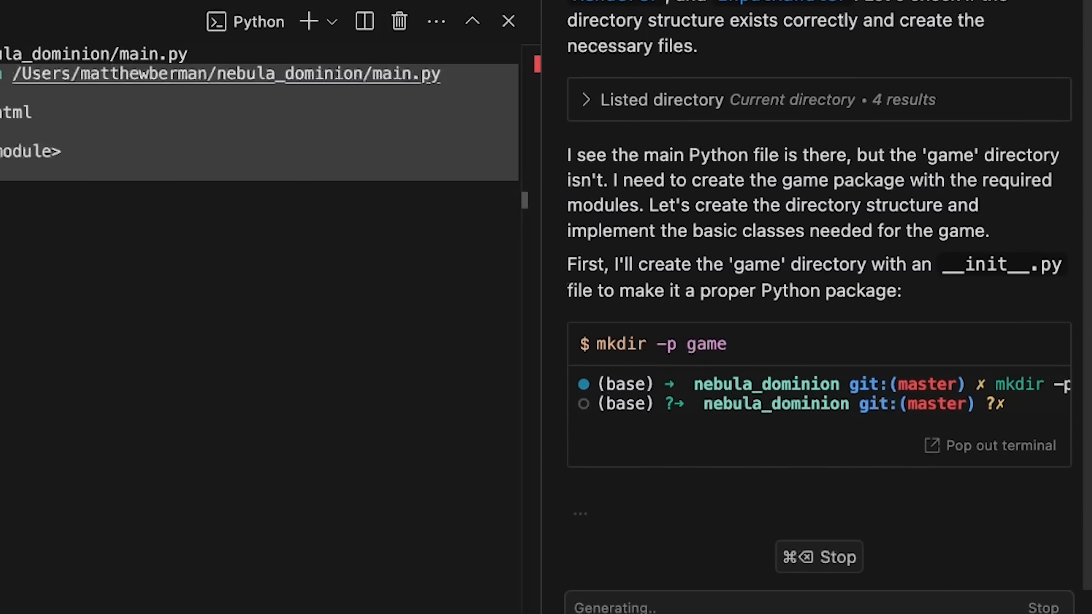
scroll(down, 3)
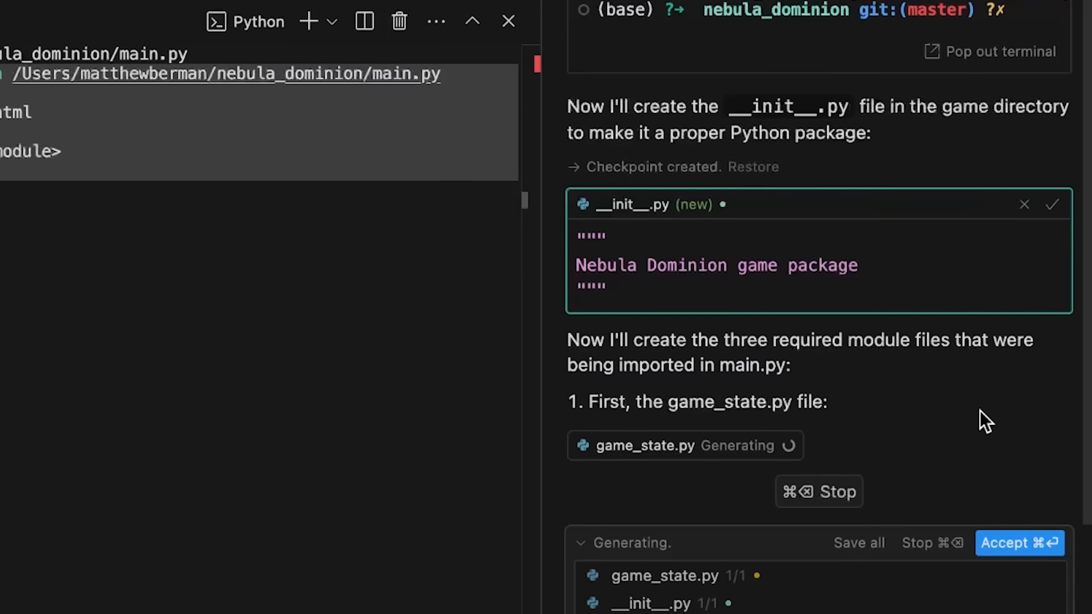
mouse_move(1057, 450)
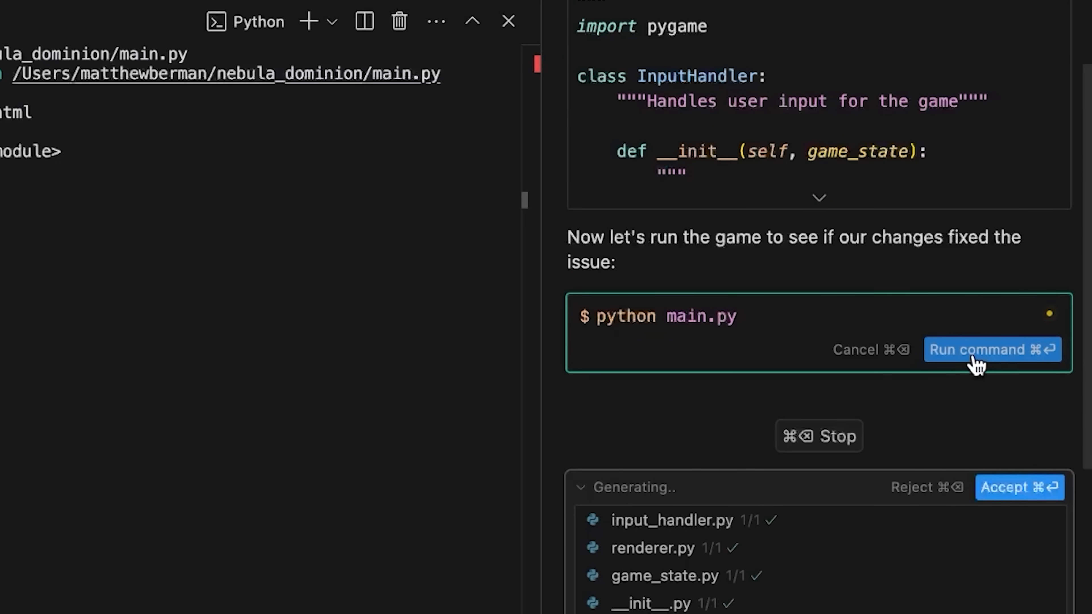
- Run main.py, find the grid window empty and close it for fixes
click(990, 348)
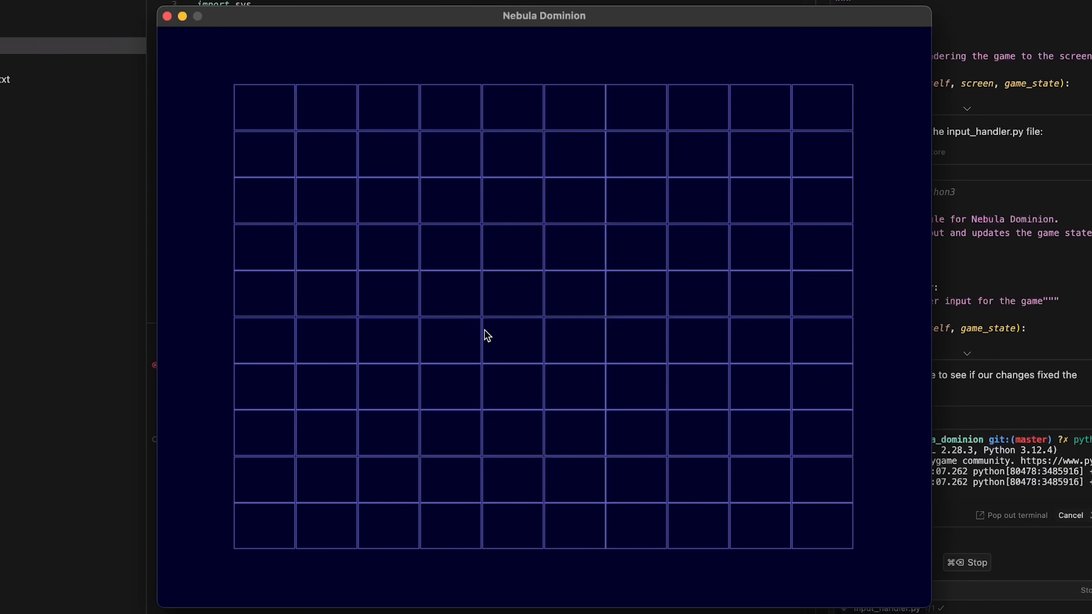
mouse_move(166, 31)
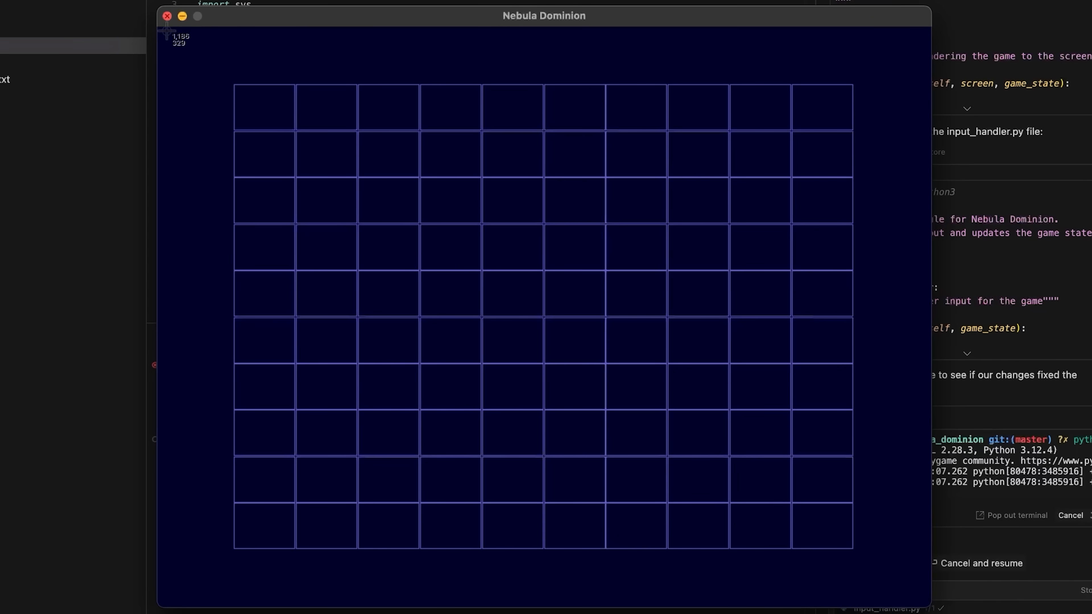
click(167, 15)
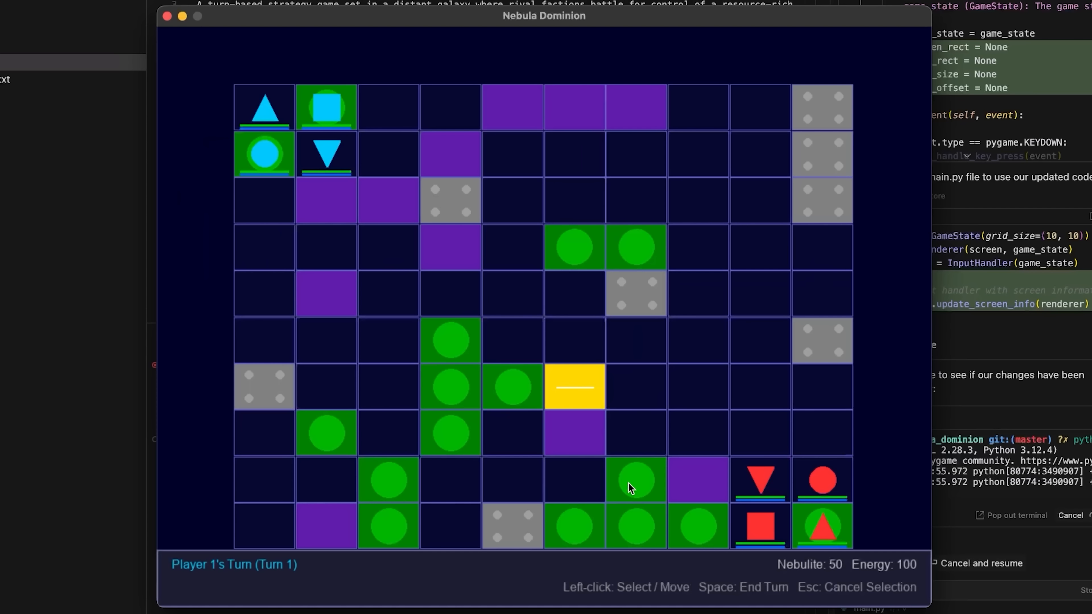
- Test selection on a planet tile, the yellow warp tile and the top-left Drone unit
click(573, 388)
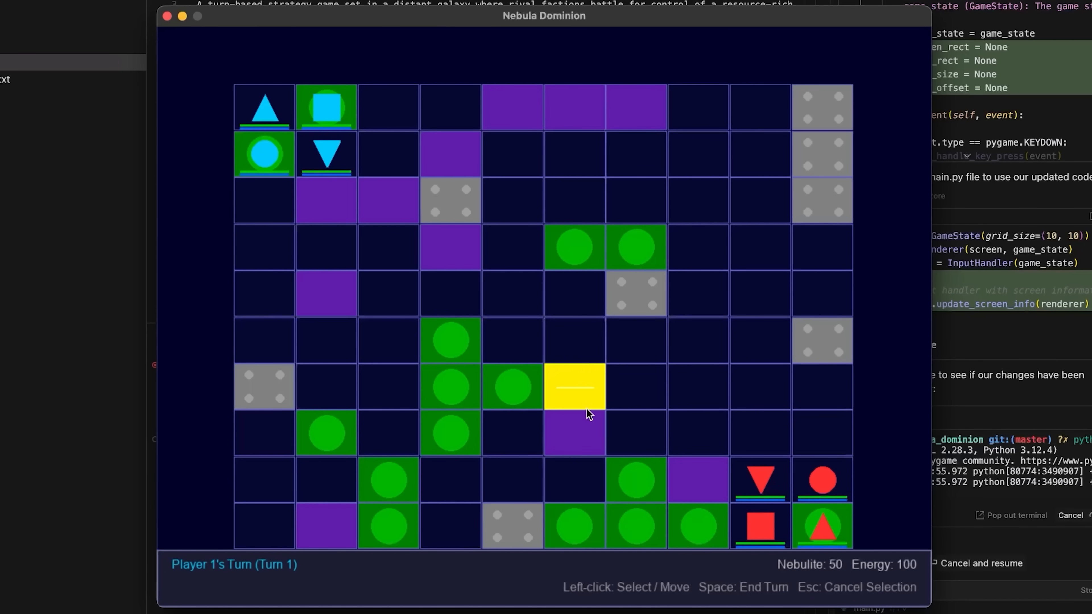
click(574, 247)
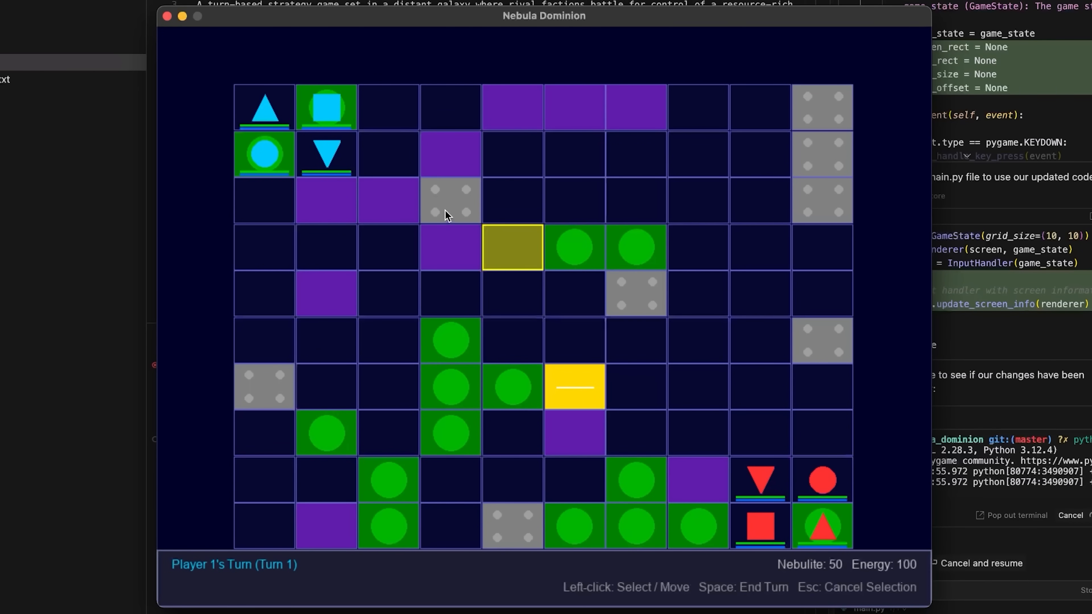
click(325, 153)
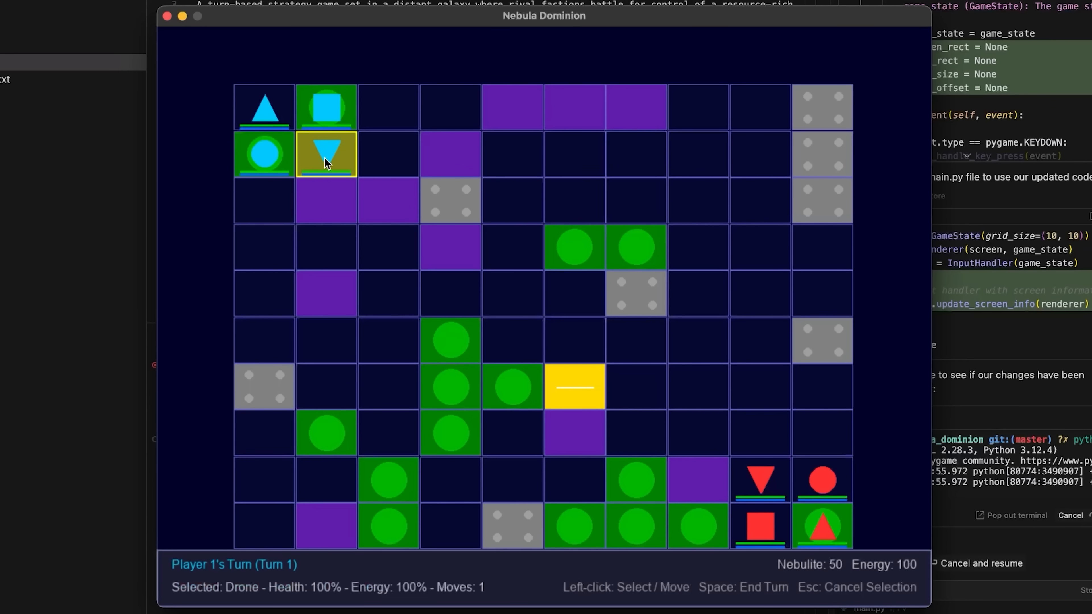
click(388, 154)
text(make player 2 an AI)
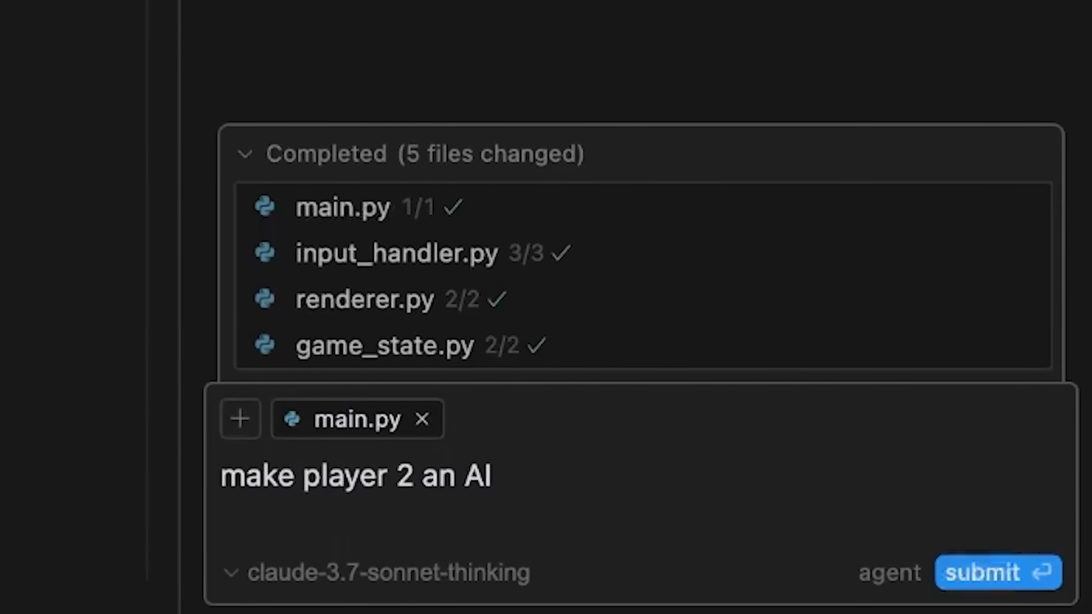
- Ask the agent to make player 2 an AI and label all units for easier identification
click(996, 572)
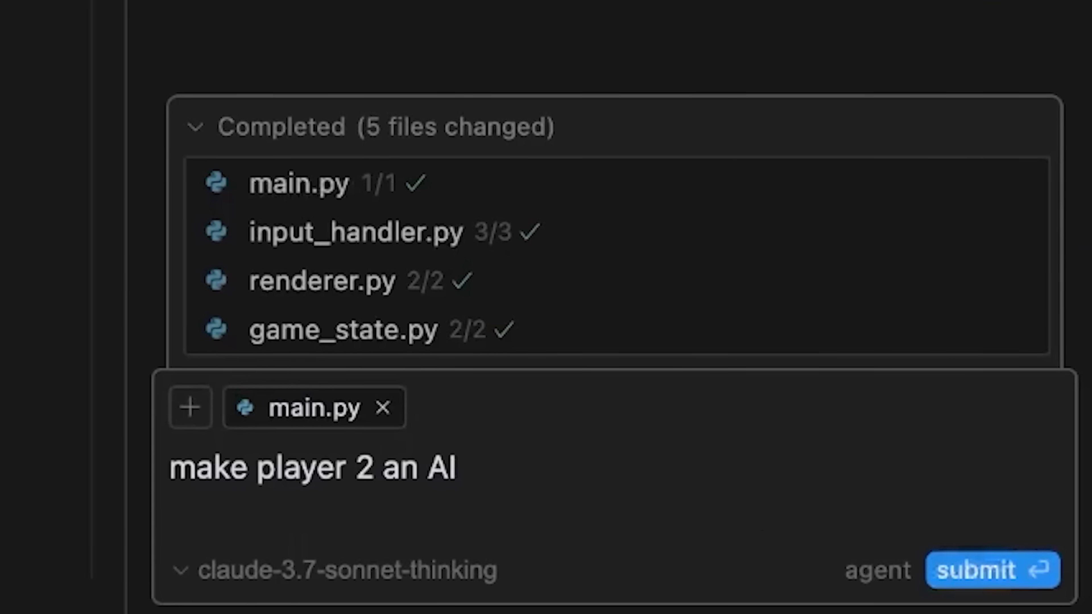
text(player and also label all of the different units so I know what they are more easily)
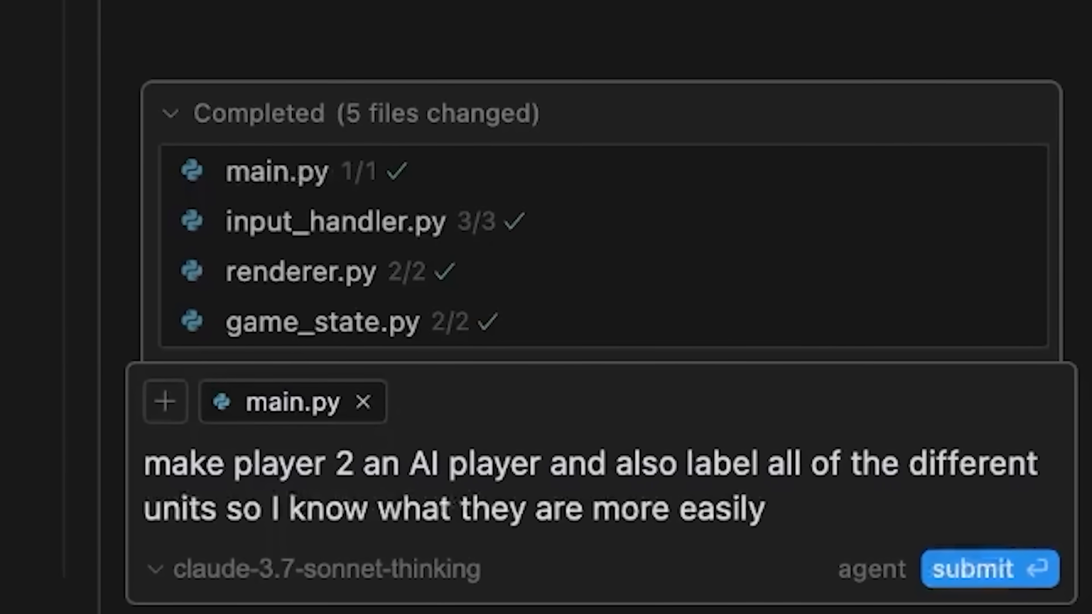
click(987, 569)
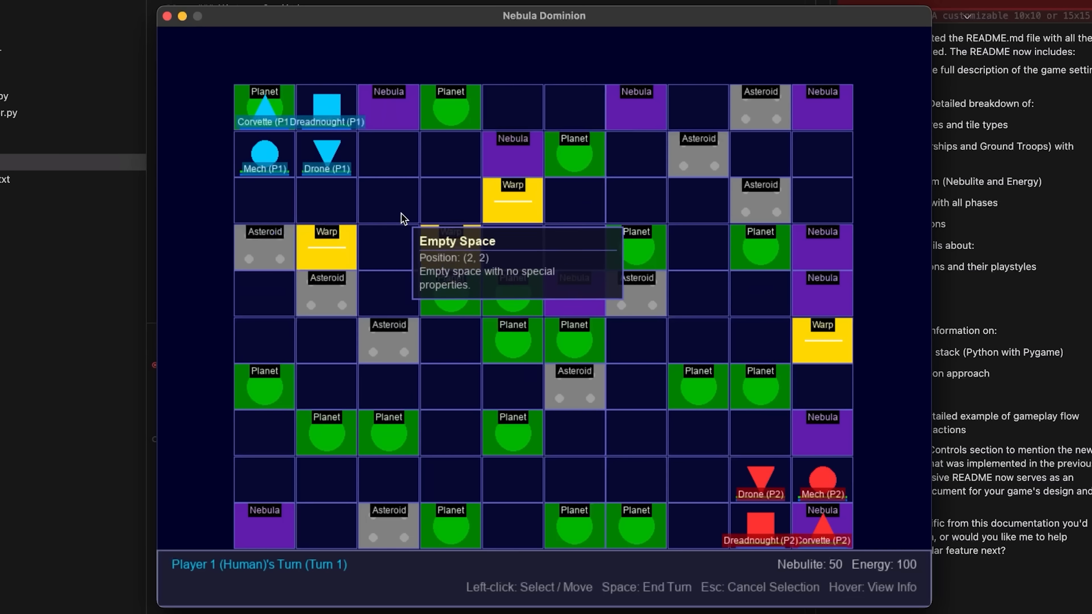
mouse_move(326, 153)
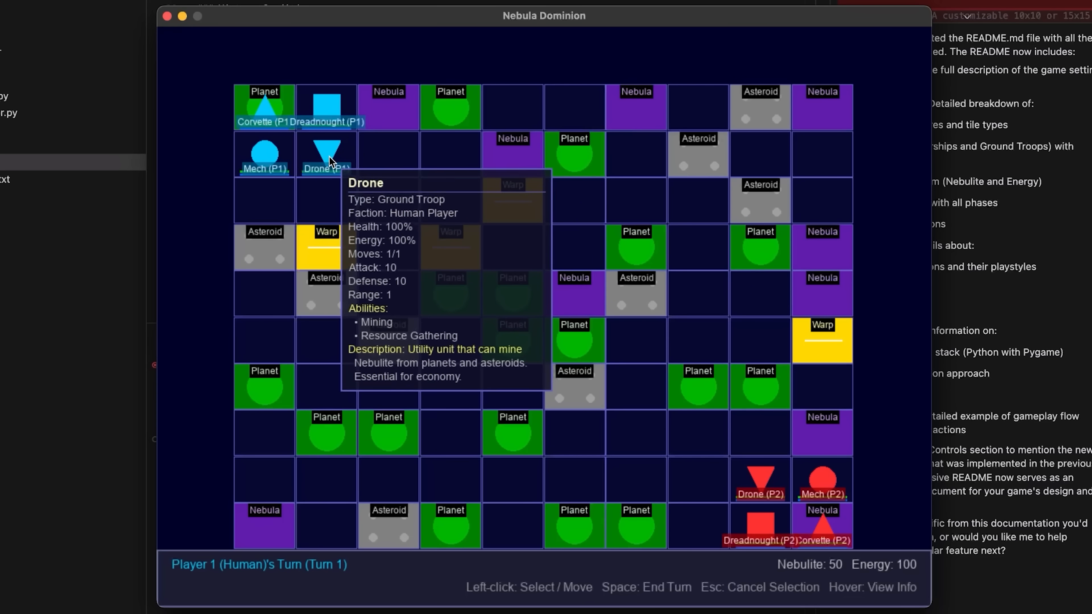
mouse_move(284, 114)
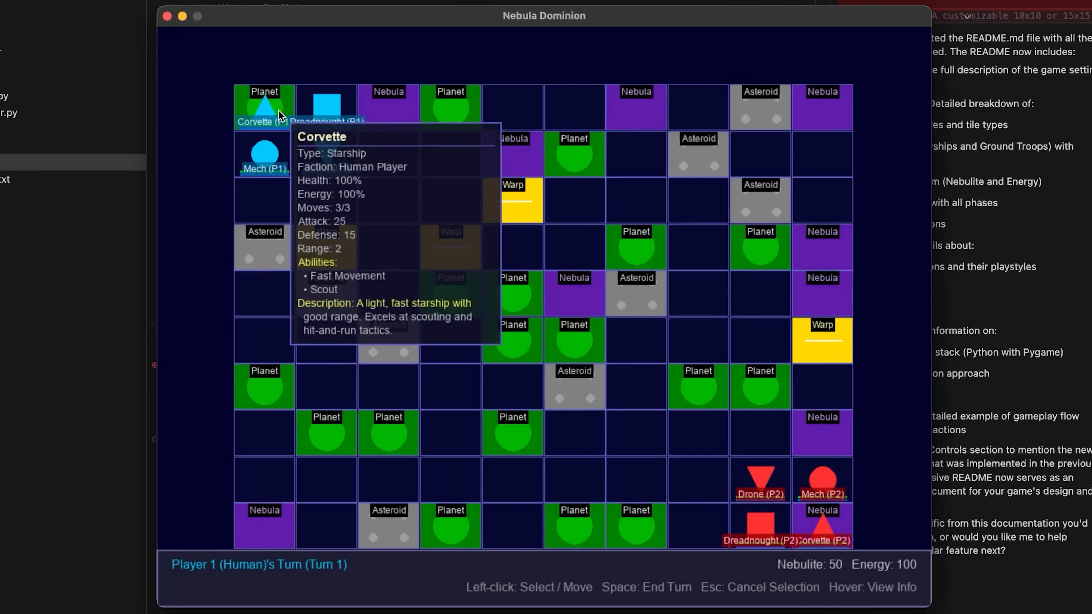
mouse_move(263, 154)
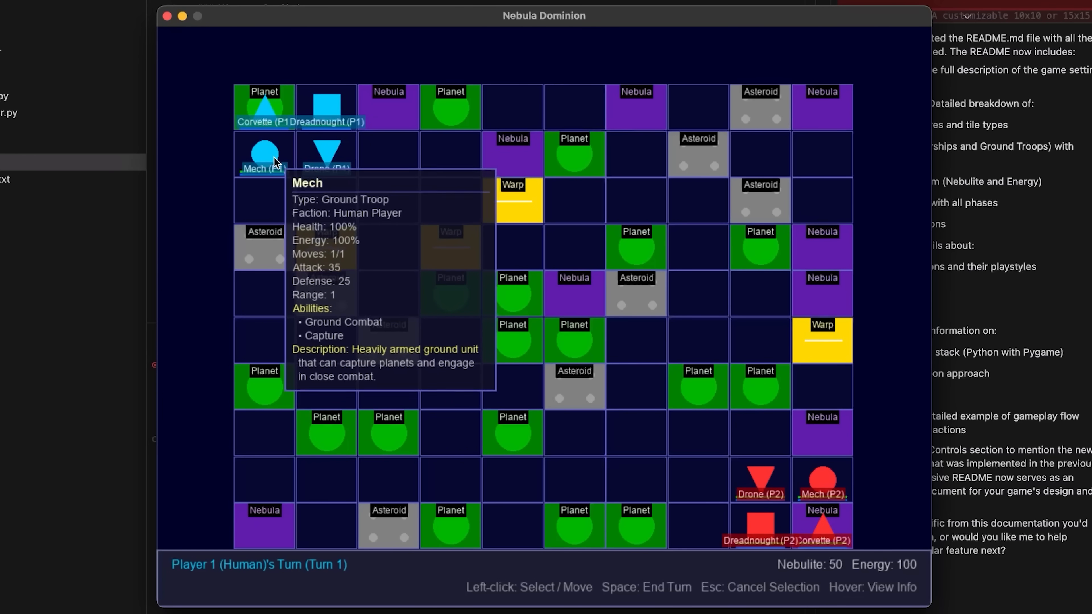
mouse_move(341, 165)
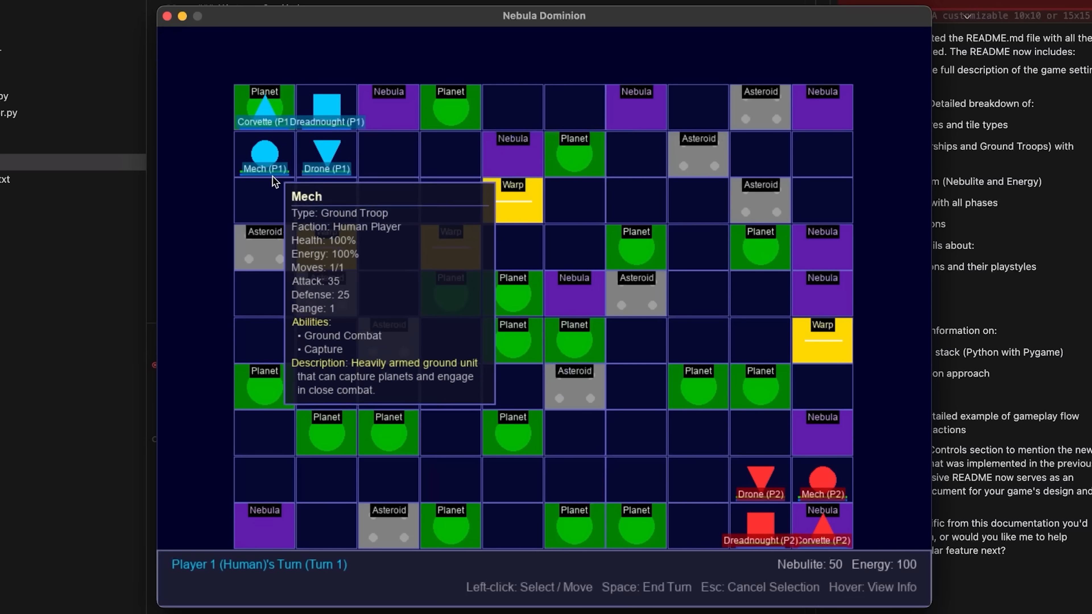
mouse_move(574, 391)
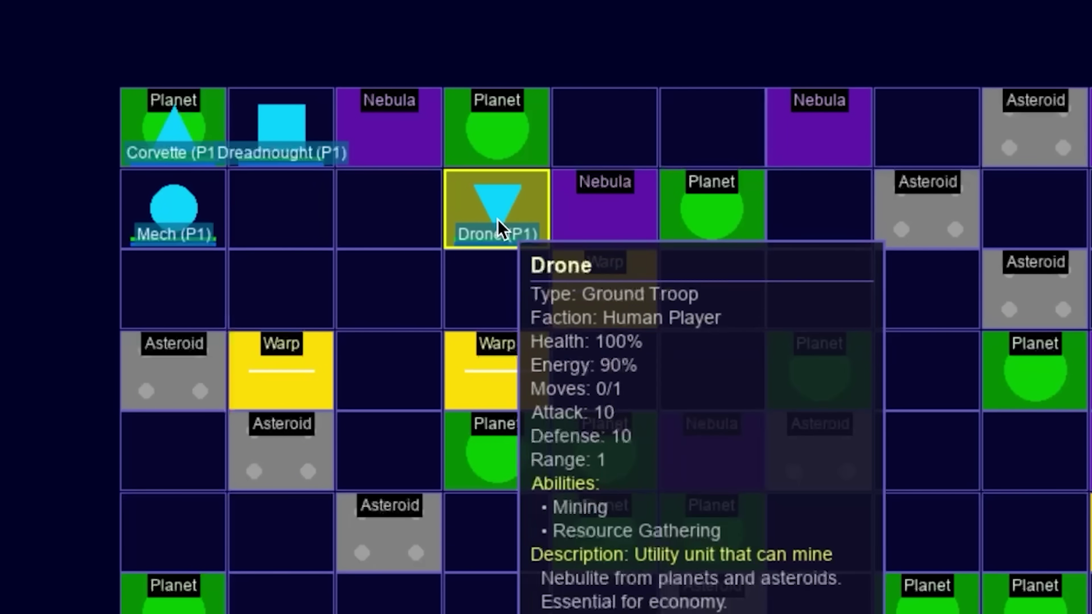
mouse_move(519, 240)
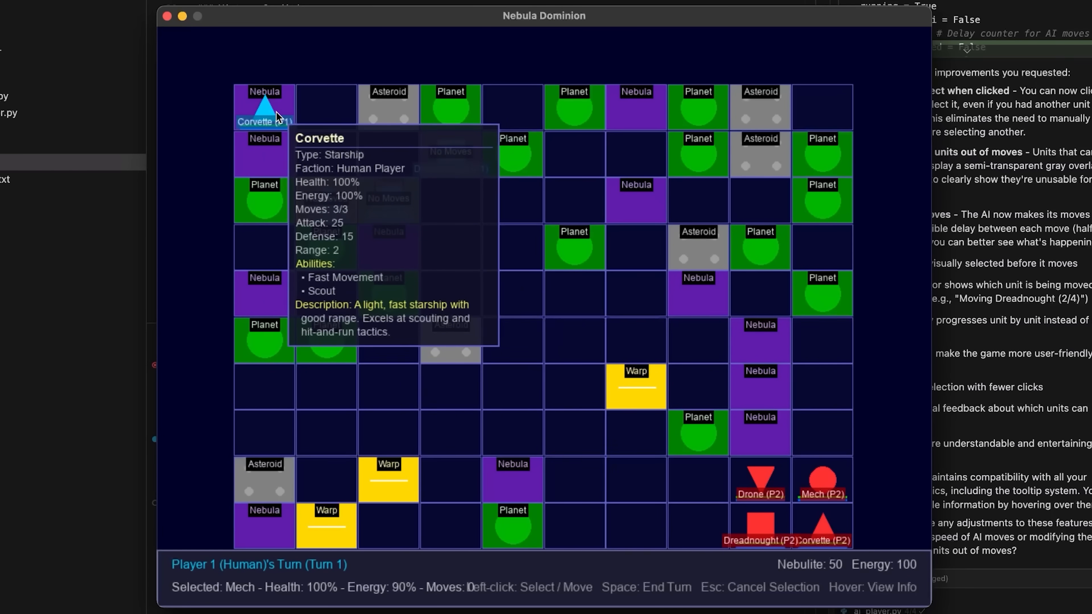
- Move the Player 1 Corvette and other units, then end turns with Space so the AI plays into Turn 2
click(264, 108)
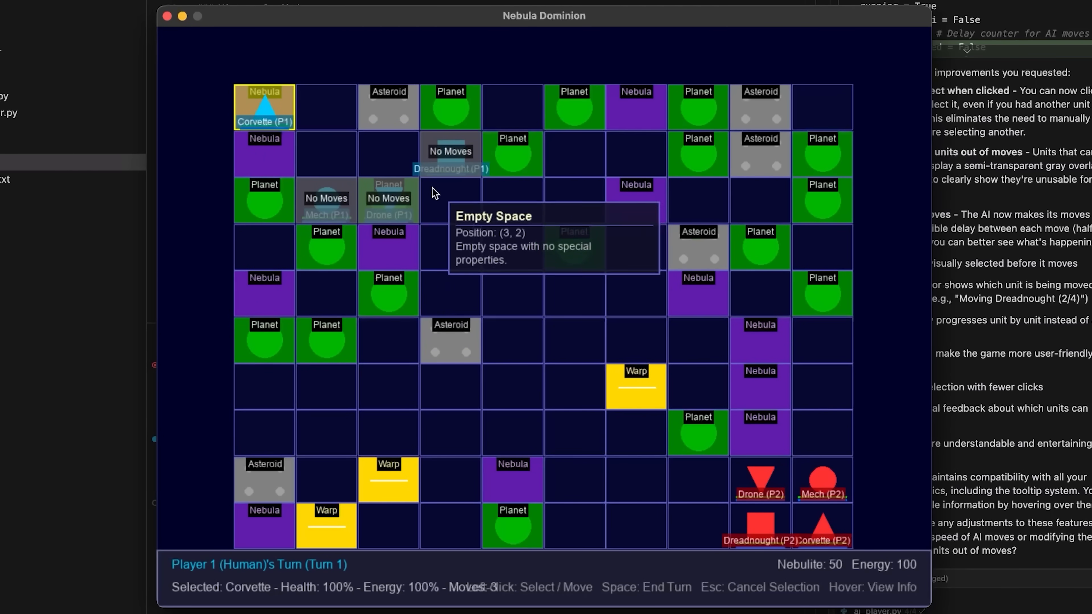
click(388, 153)
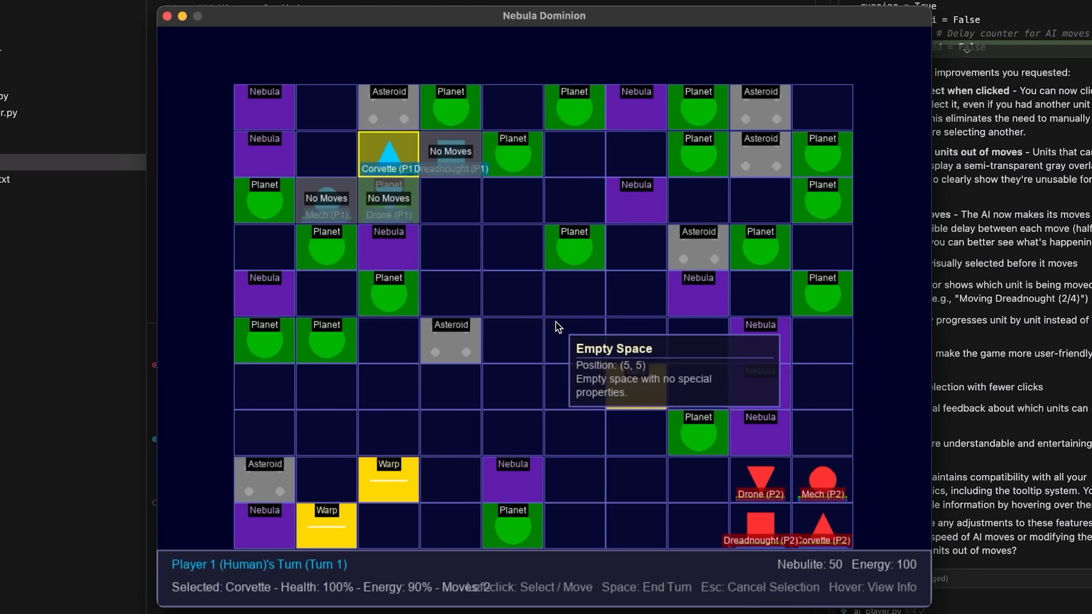
click(451, 202)
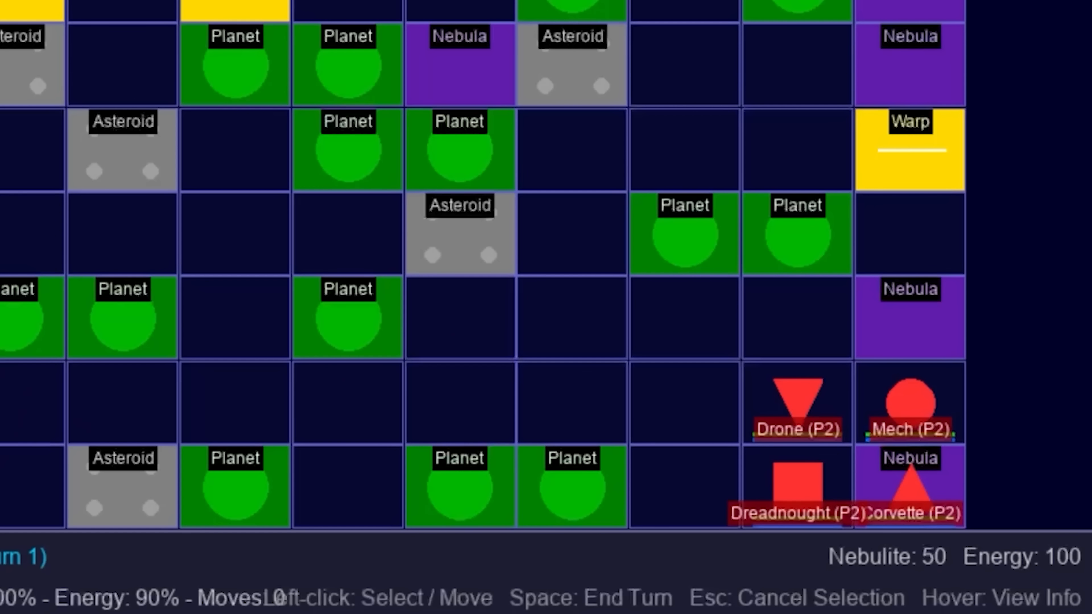
key(space)
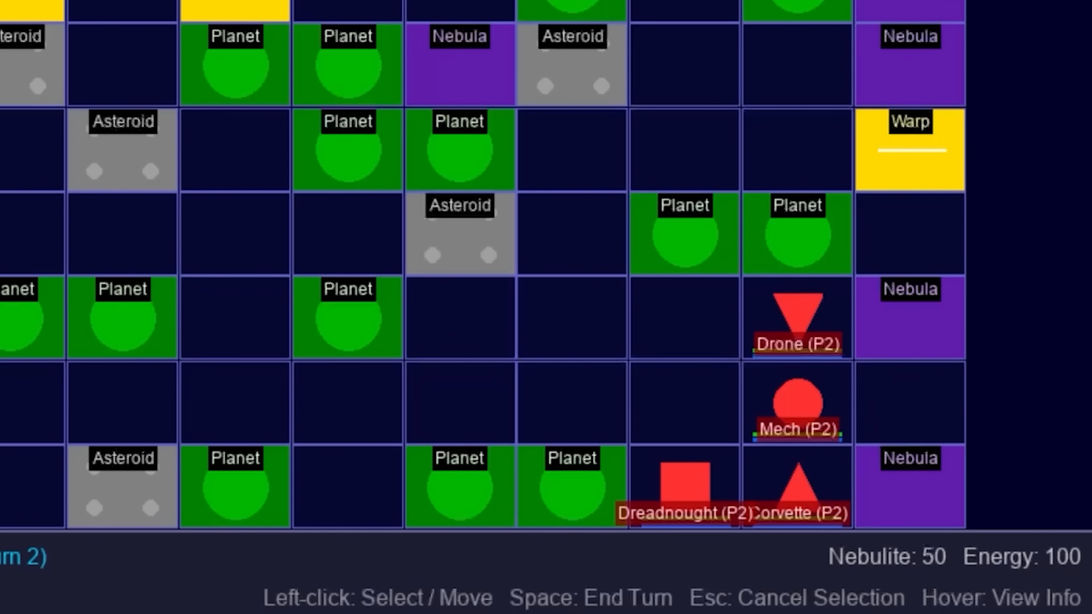
mouse_move(797, 321)
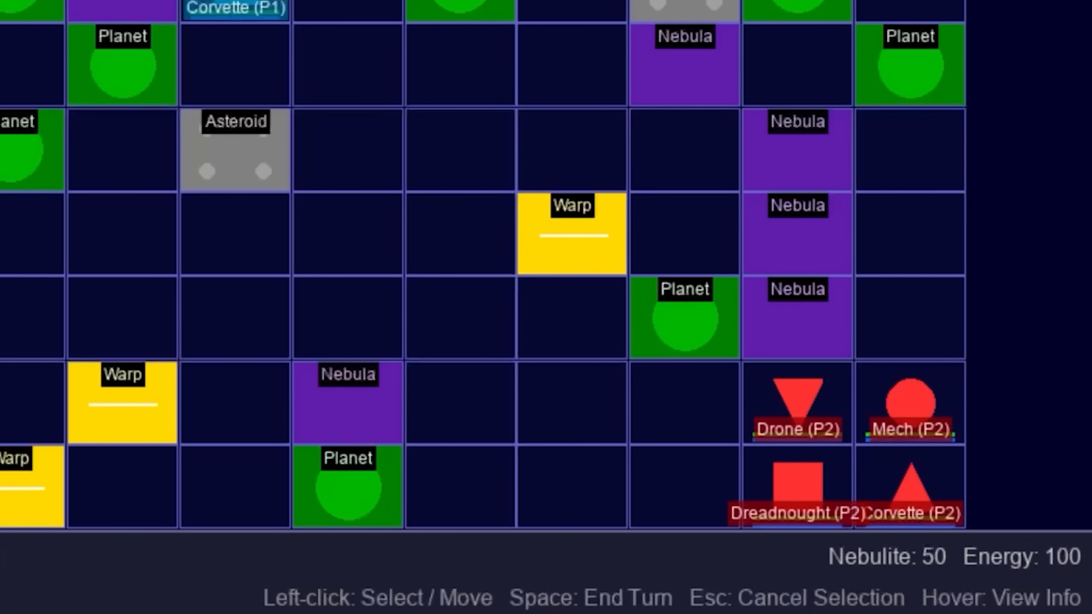
key(space)
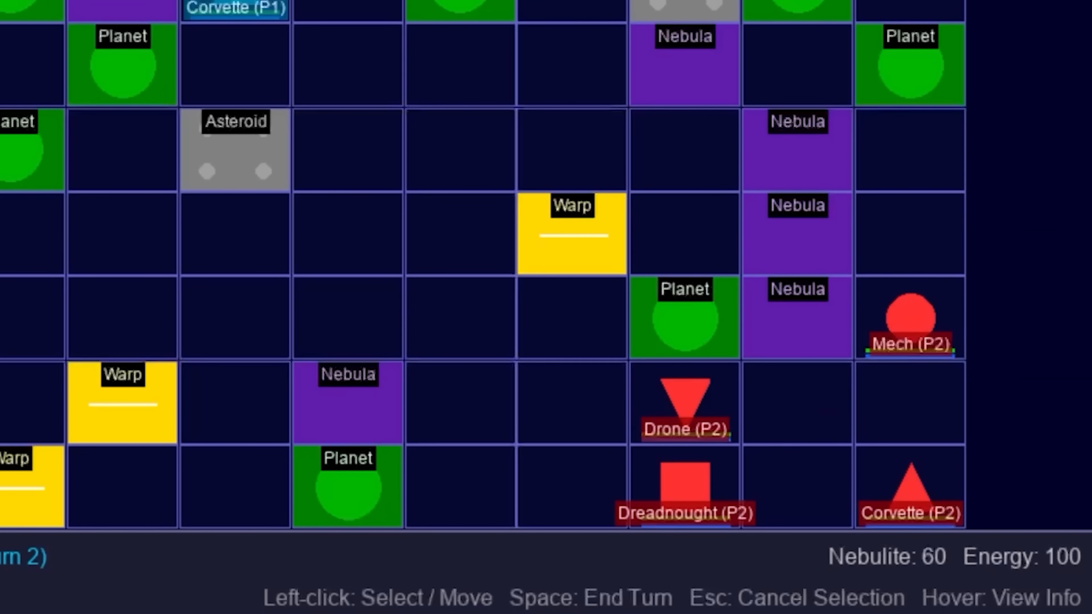
mouse_move(839, 19)
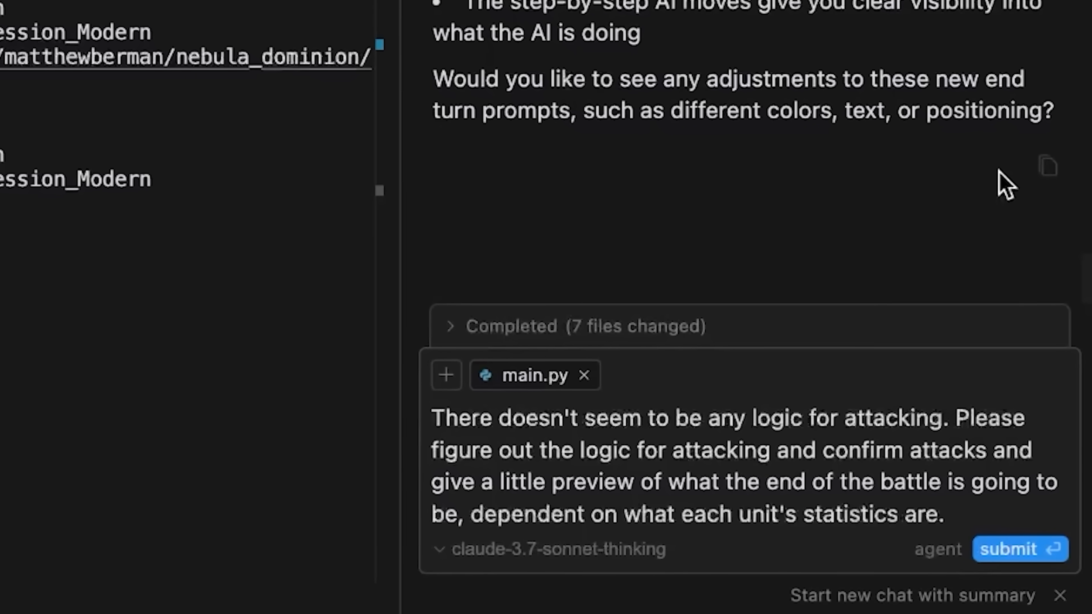
- Scroll back through the agent chat before requesting attack logic with battle previews
scroll(up, 3)
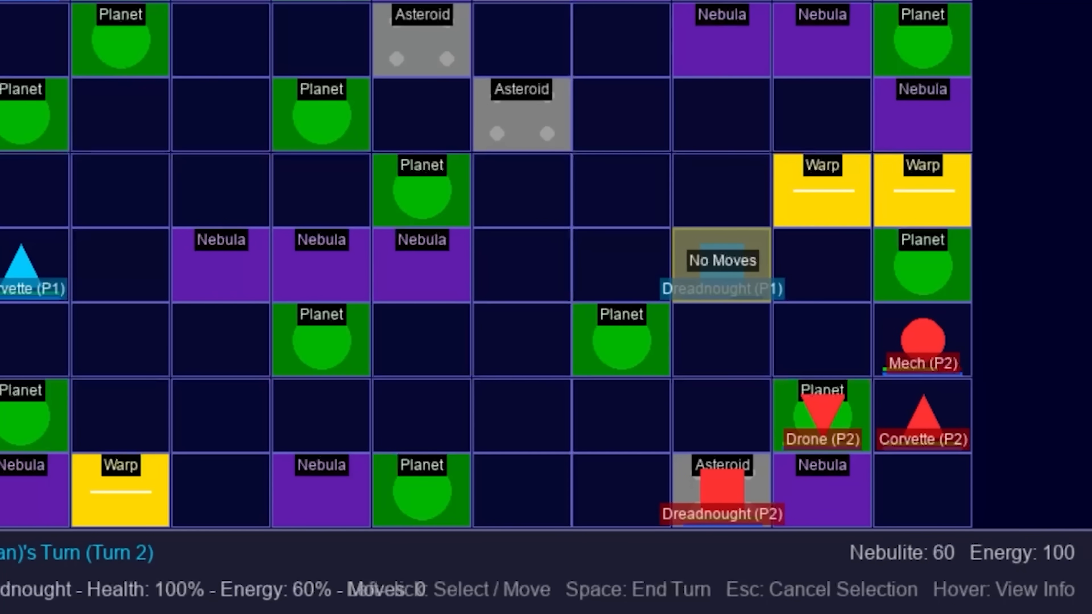
mouse_move(921, 341)
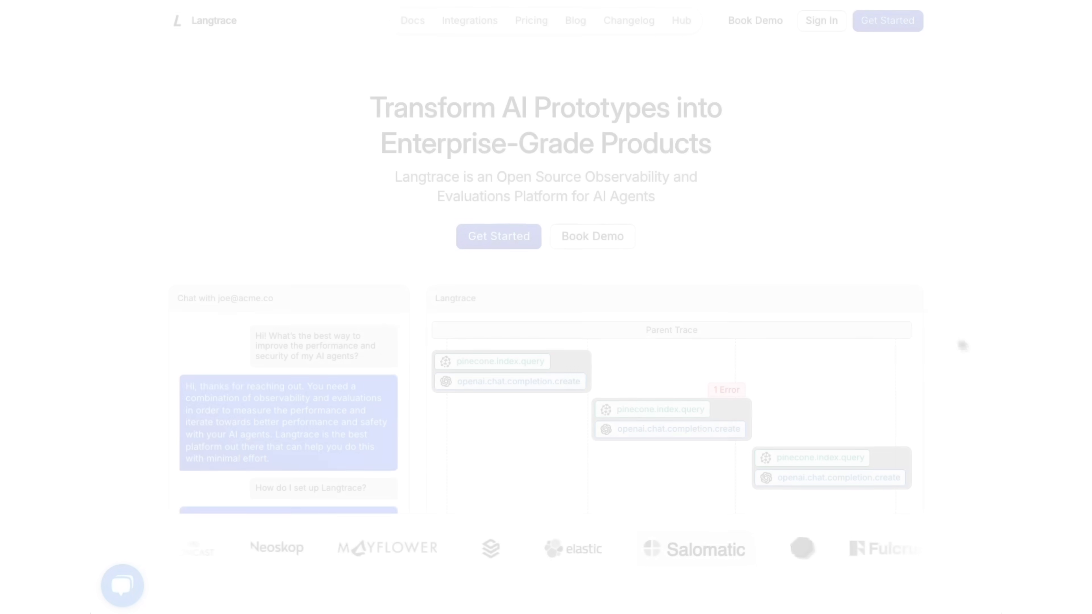
- Browse the Langtrace homepage and set the dashboard Metrics range to 60 days
scroll(down, 3)
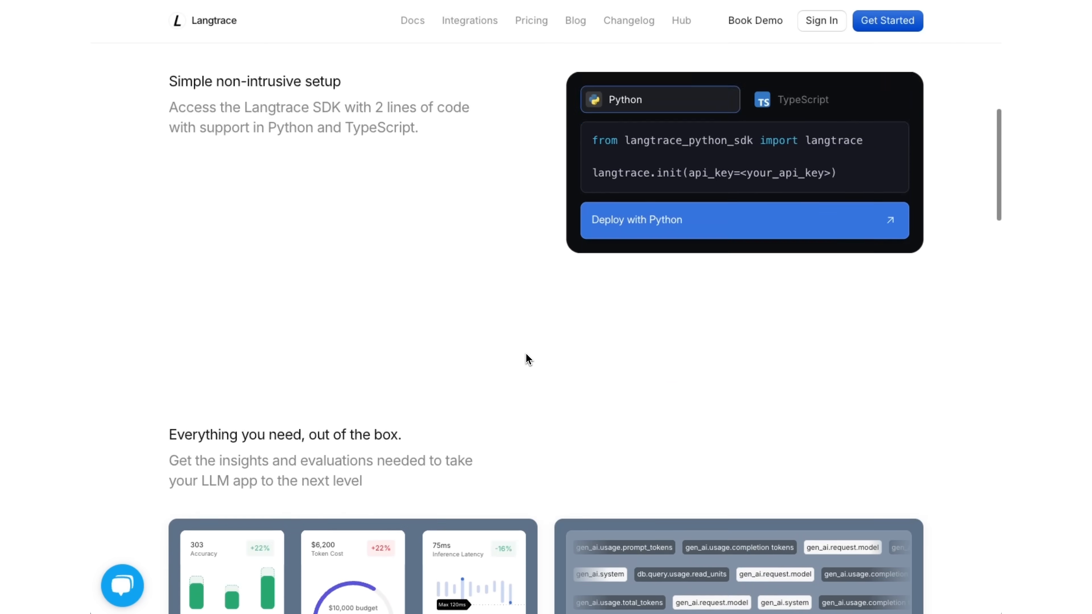
scroll(down, 3)
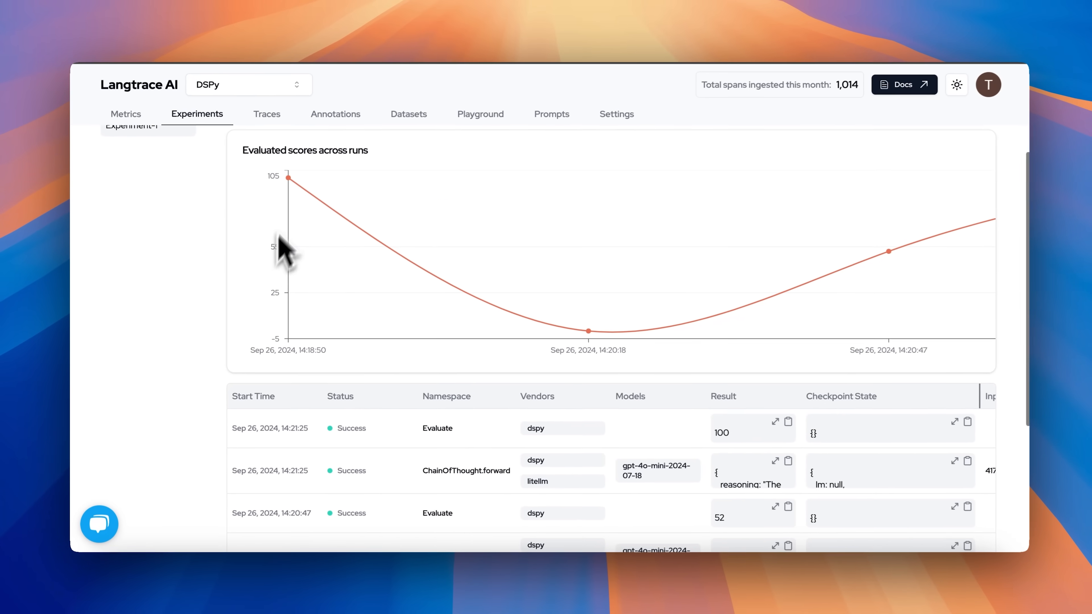
mouse_move(787, 289)
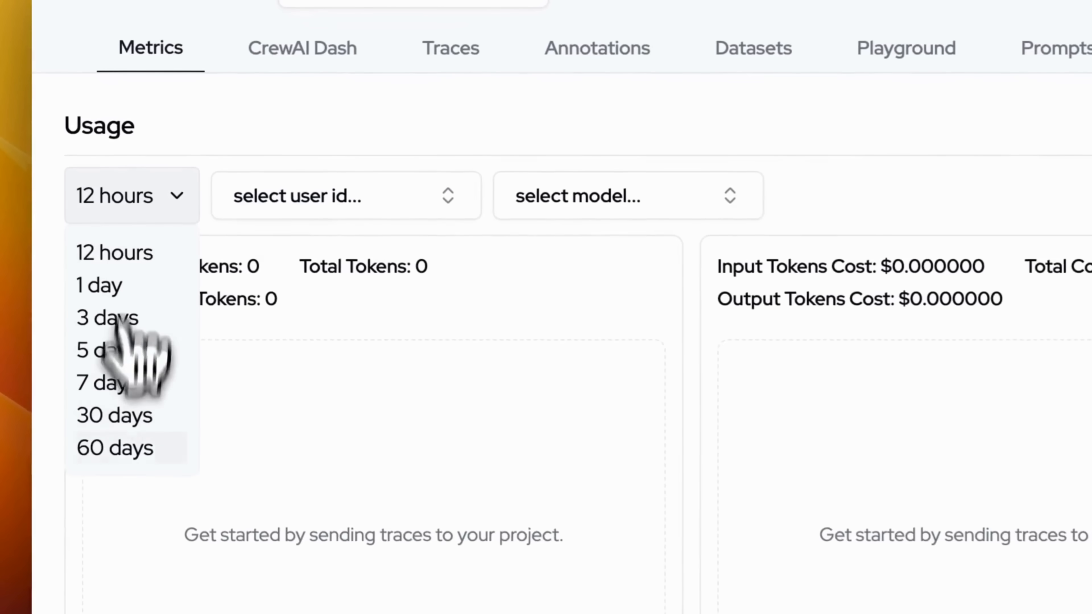
click(115, 447)
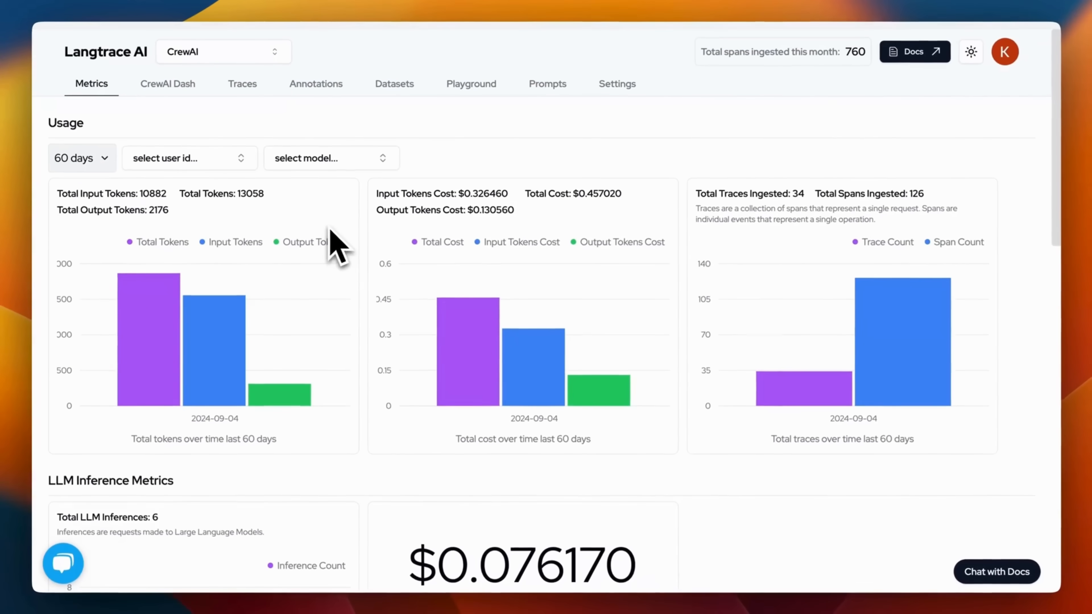
click(167, 84)
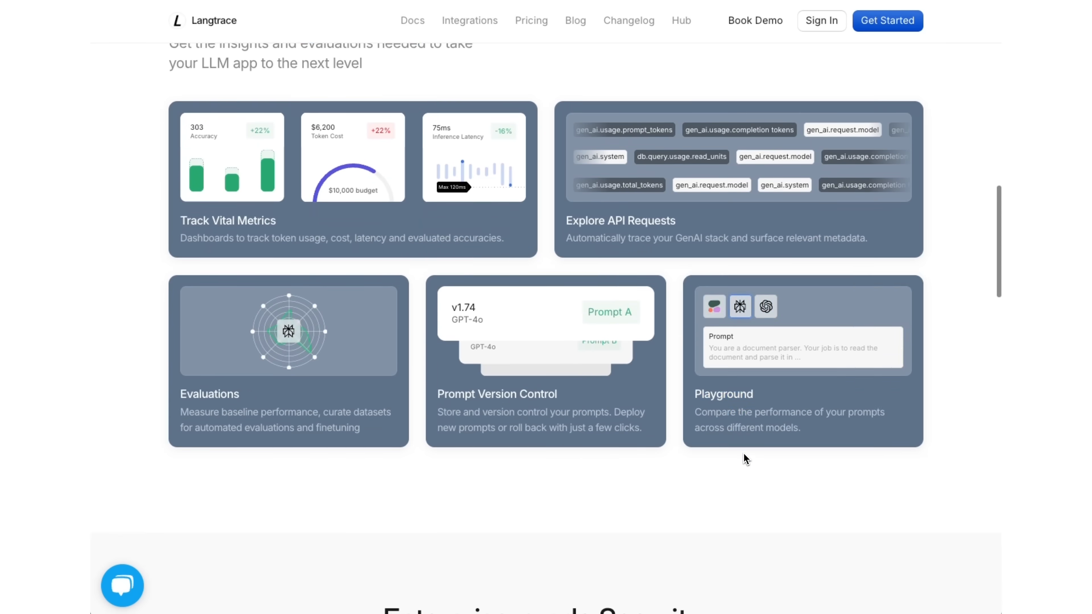
scroll(down, 3)
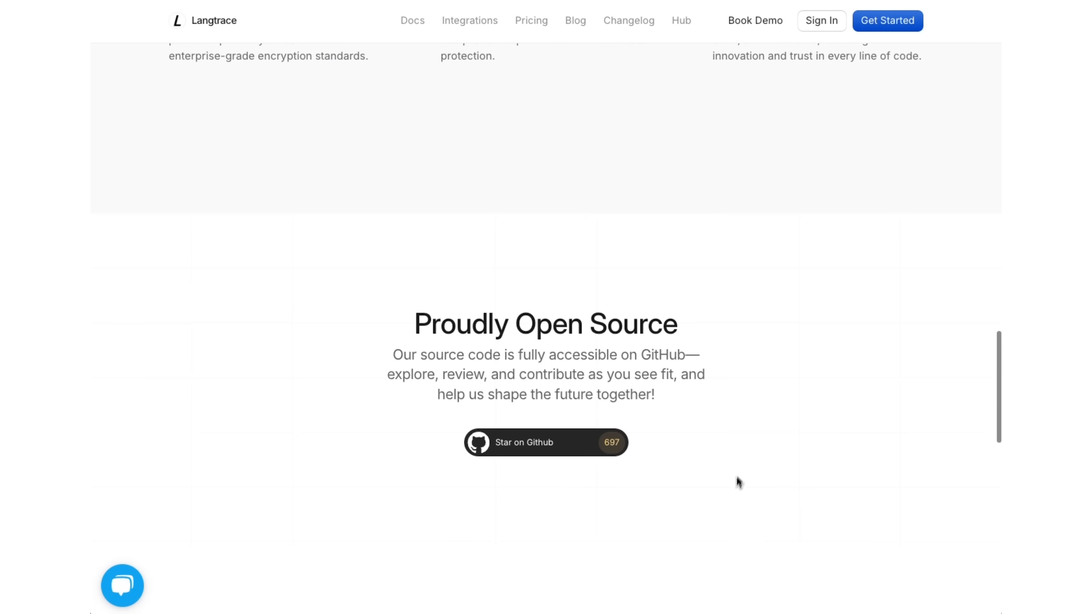
- Look through the Integrations list, the Traces view and the CrewAI sessions dashboard
click(469, 20)
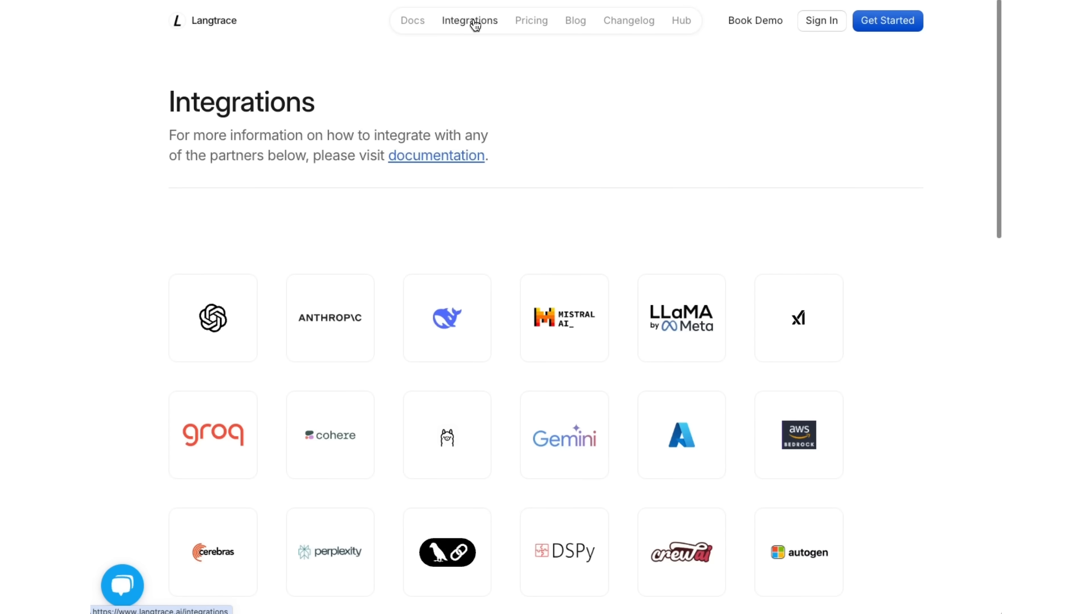
mouse_move(495, 281)
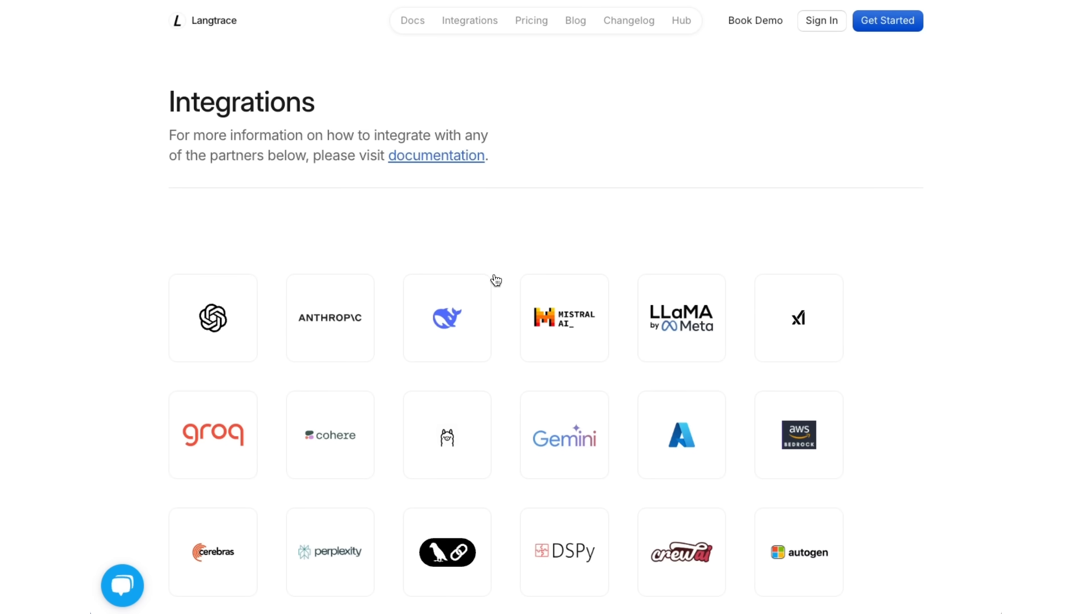
scroll(down, 3)
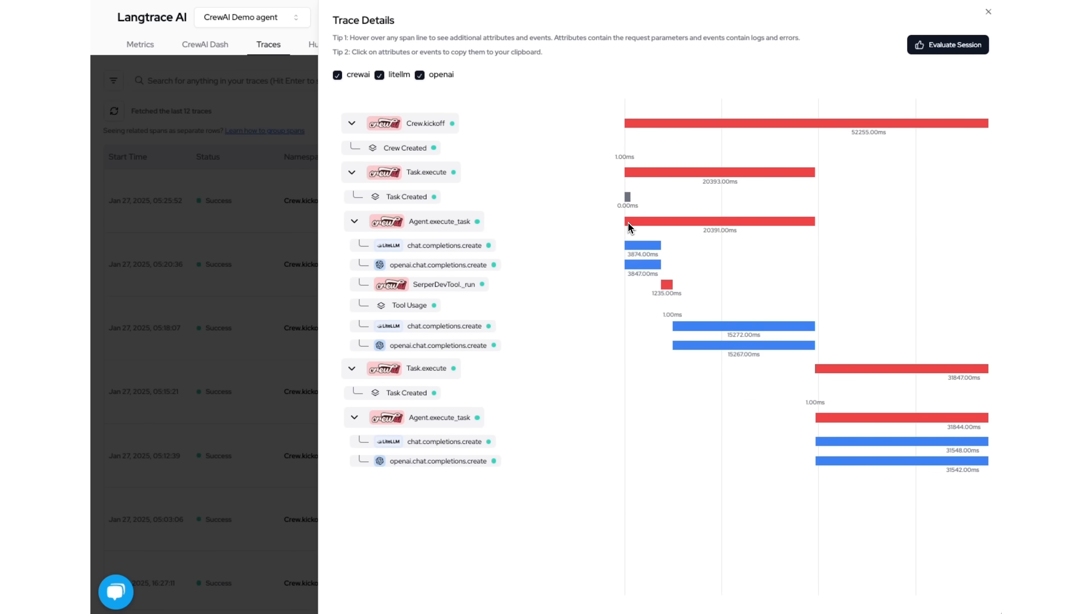
click(987, 12)
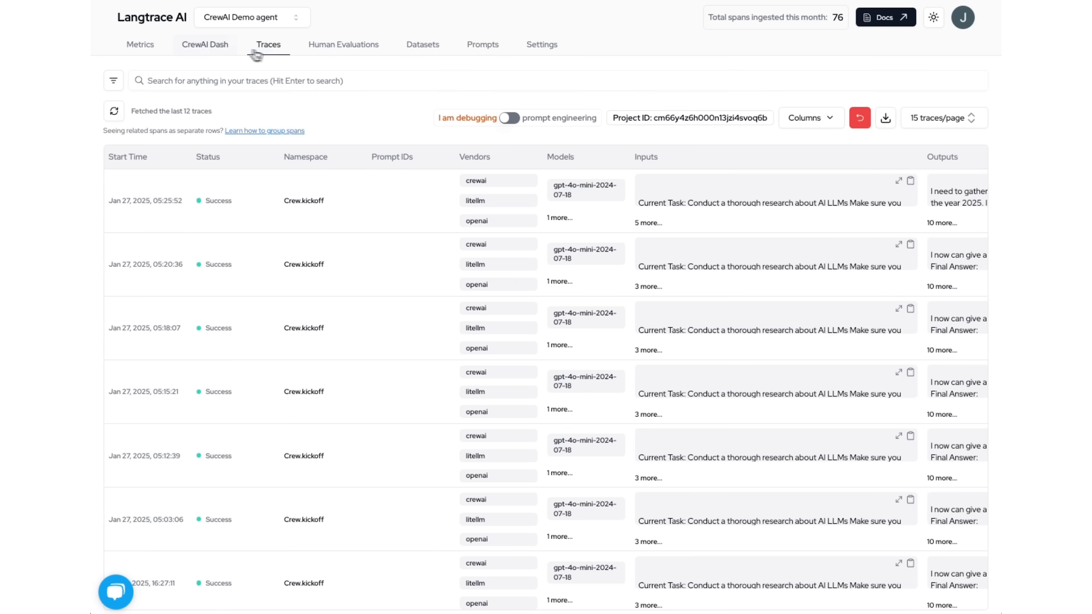
click(204, 44)
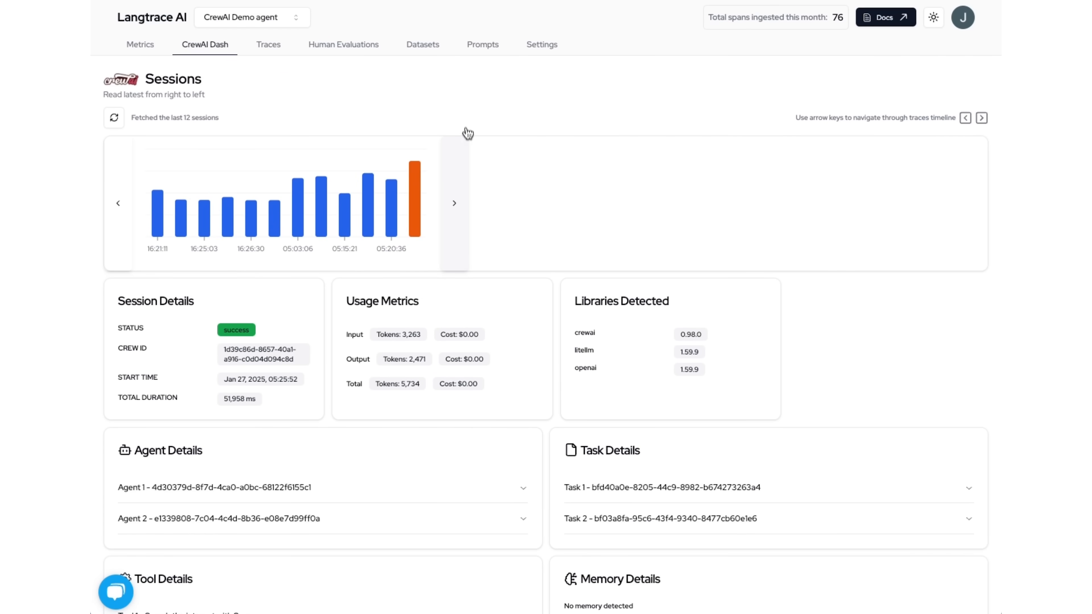
scroll(down, 3)
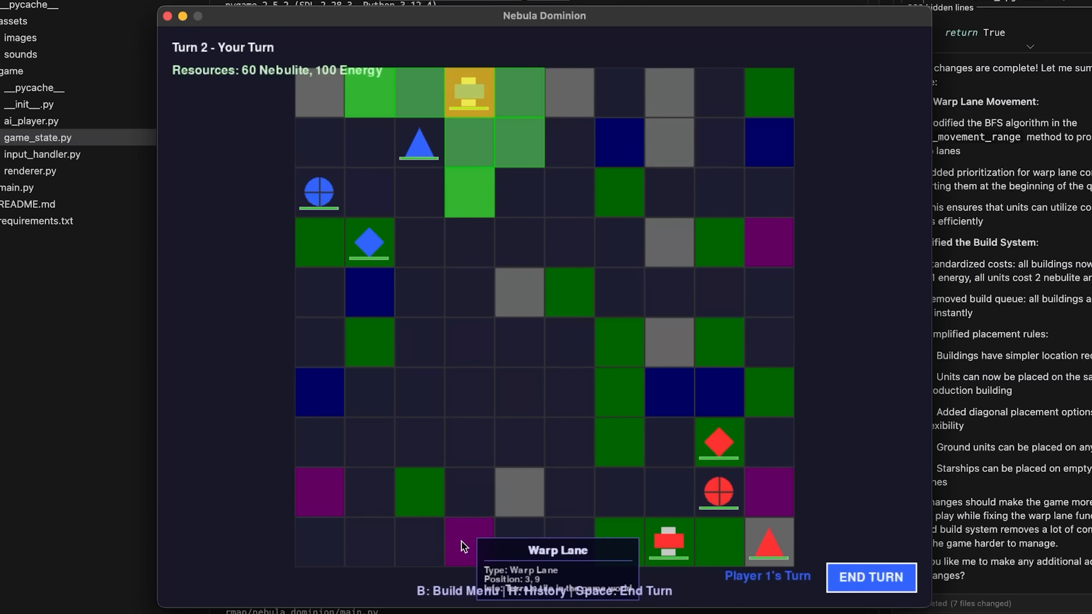
mouse_move(490, 447)
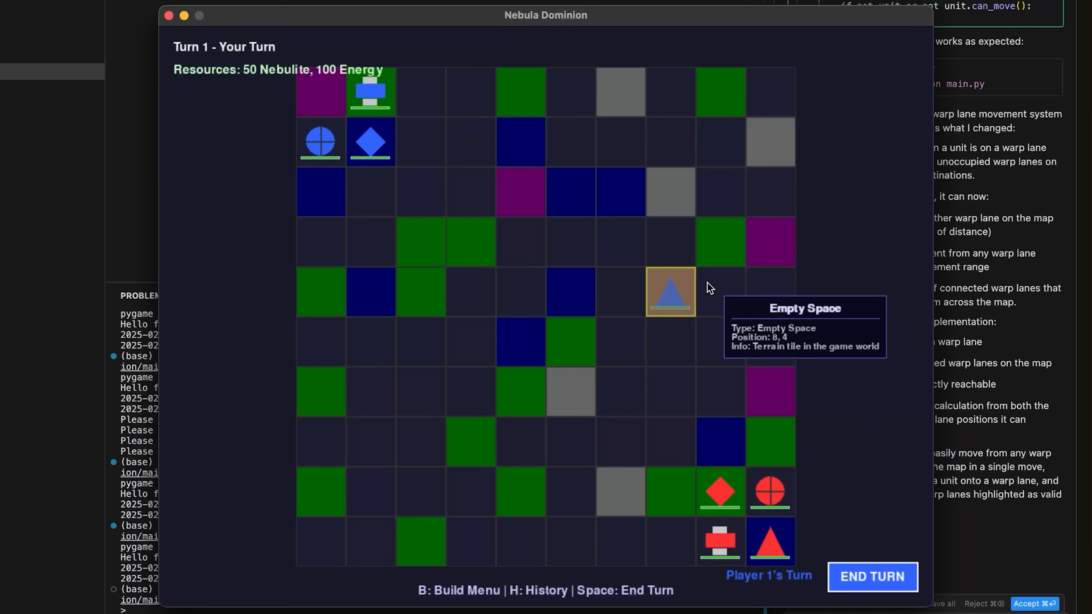
mouse_move(169, 18)
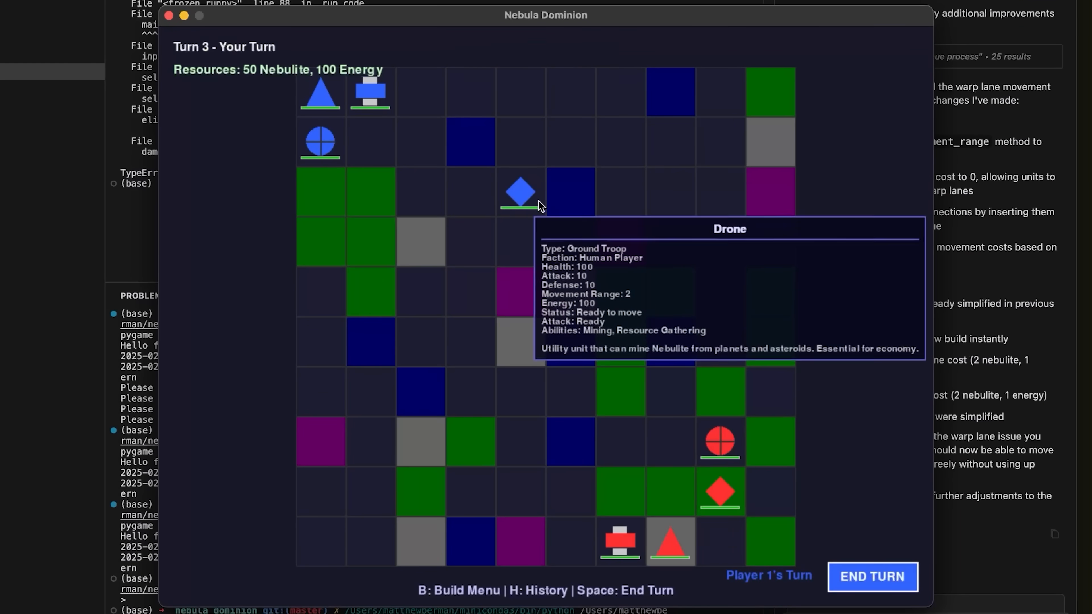
- Select the Player 1 Drone on the reworked board to check its new sprite and stats
click(519, 193)
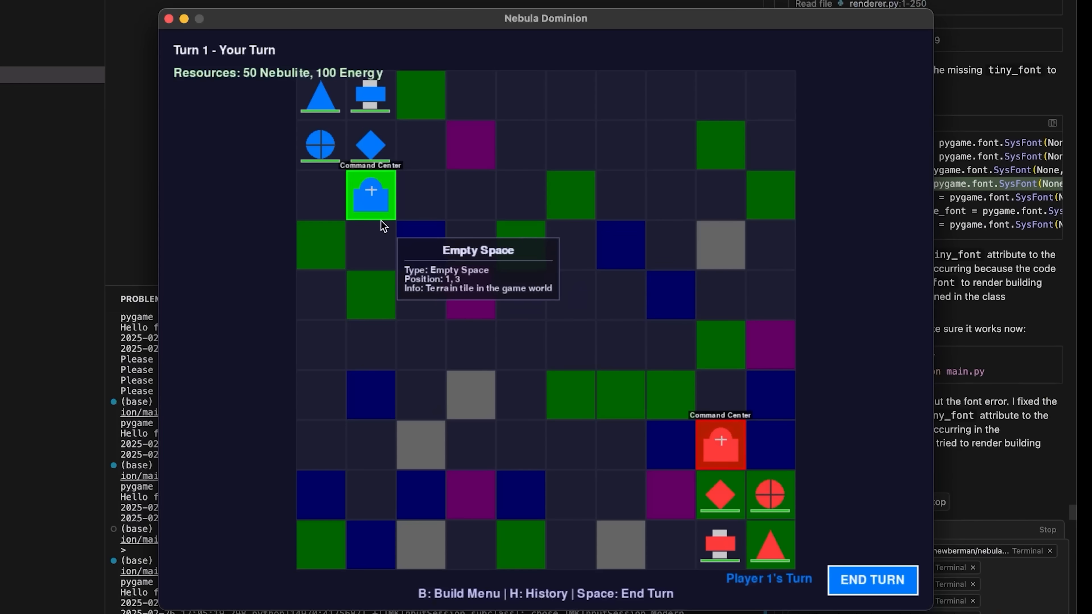
mouse_move(375, 202)
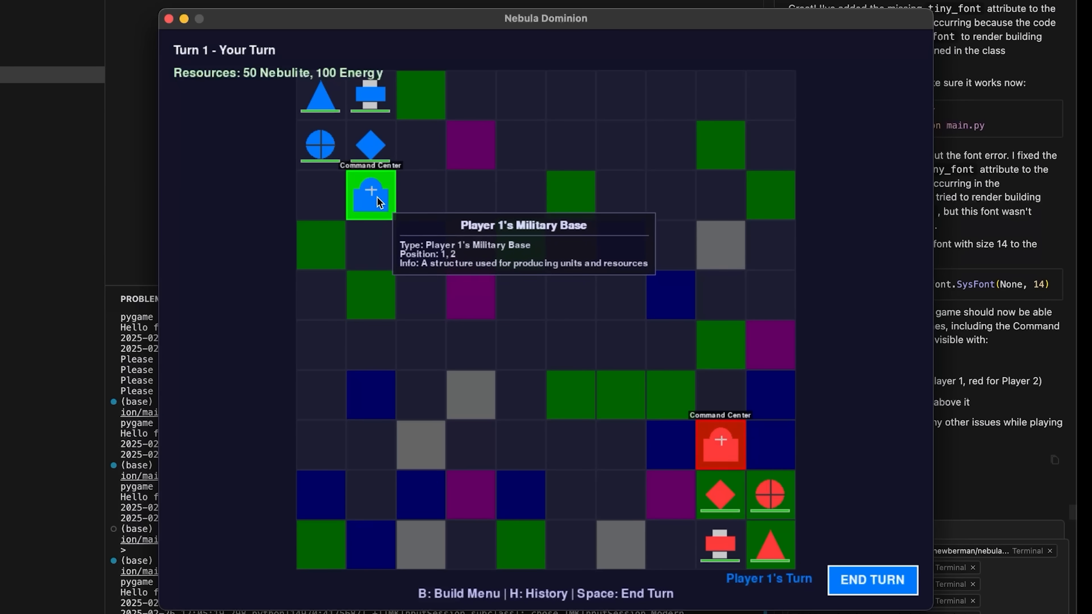
mouse_move(368, 202)
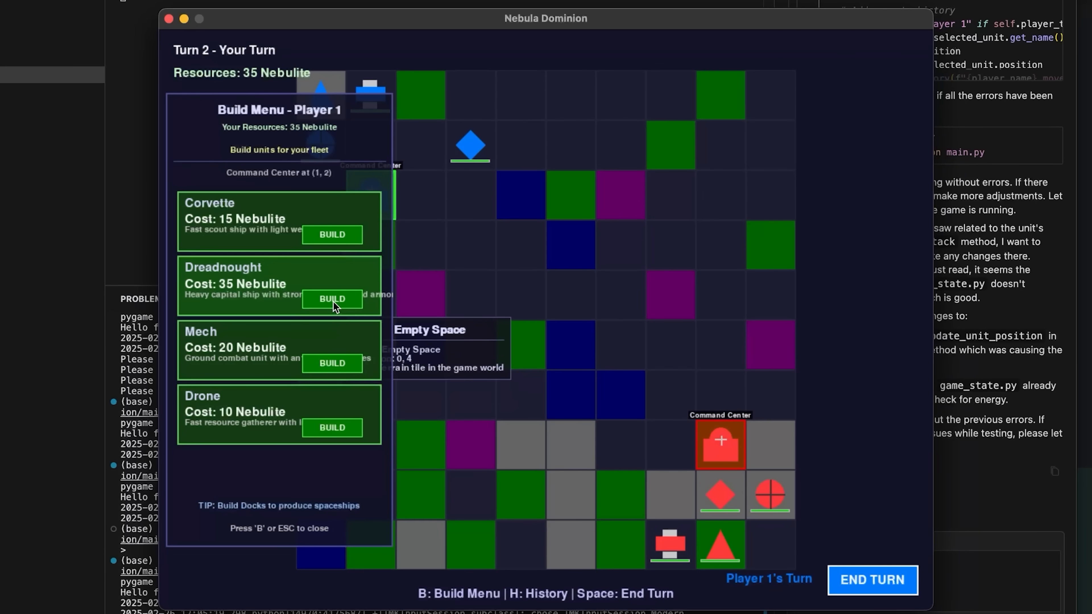
- Build a Dreadnought, end the turn, and relaunch so sprites replace the coloured shapes on Turn 1
click(331, 298)
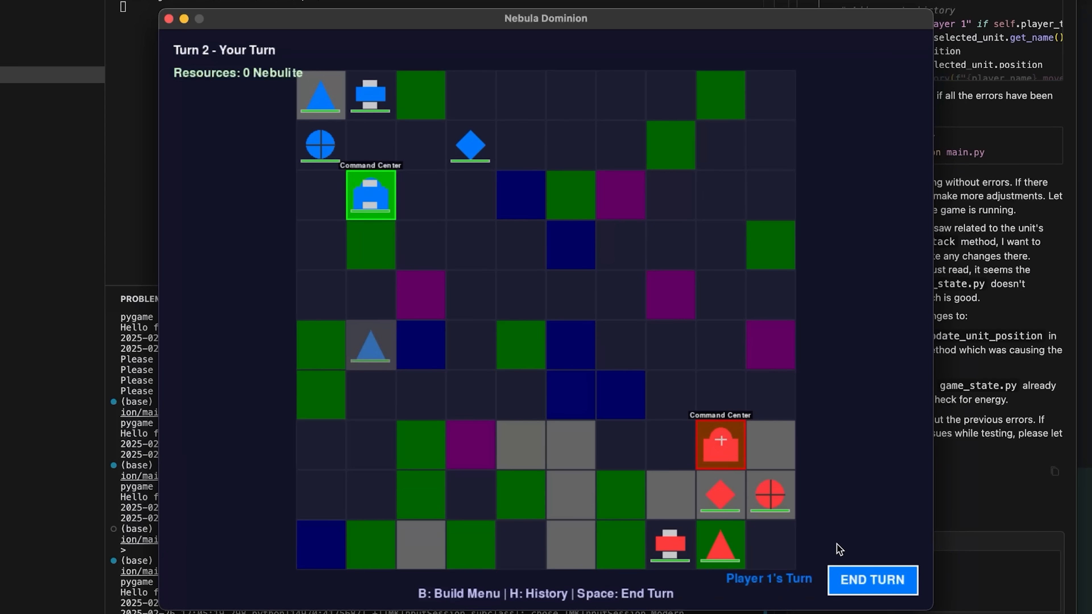
click(370, 196)
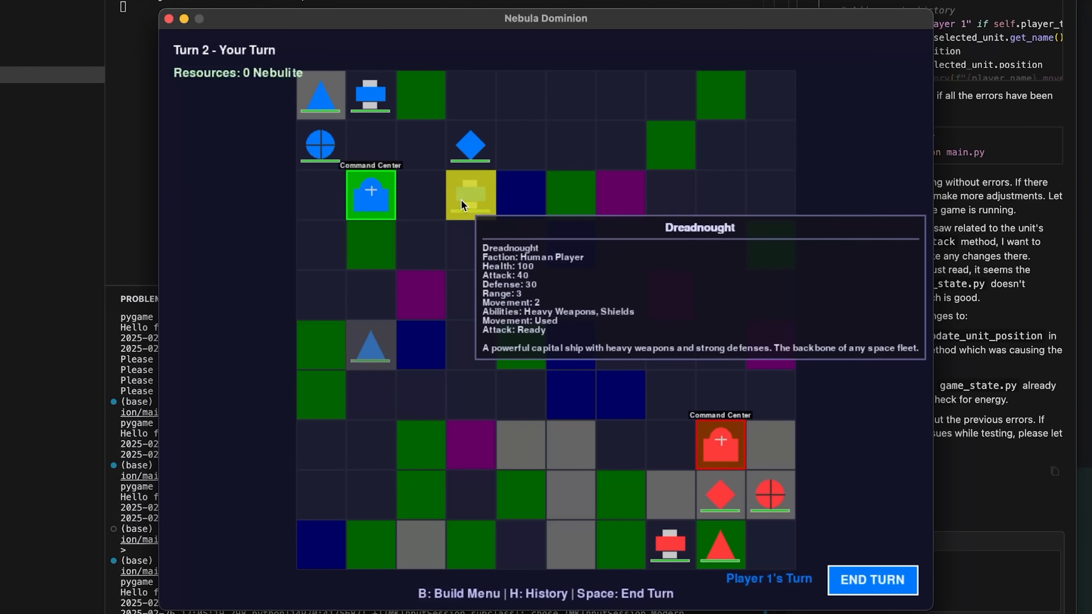
key(b)
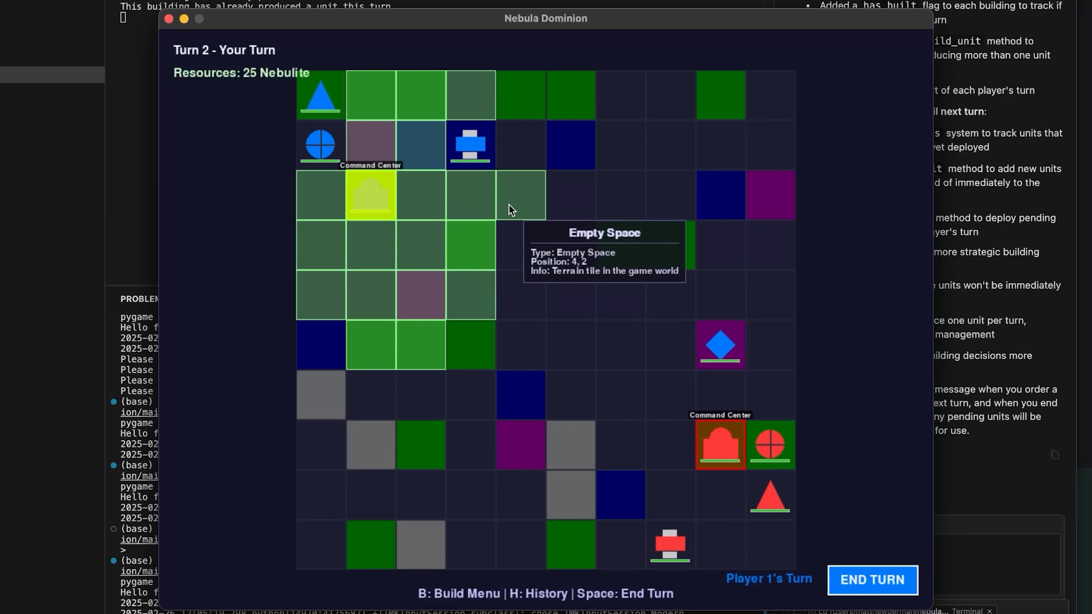
key(b)
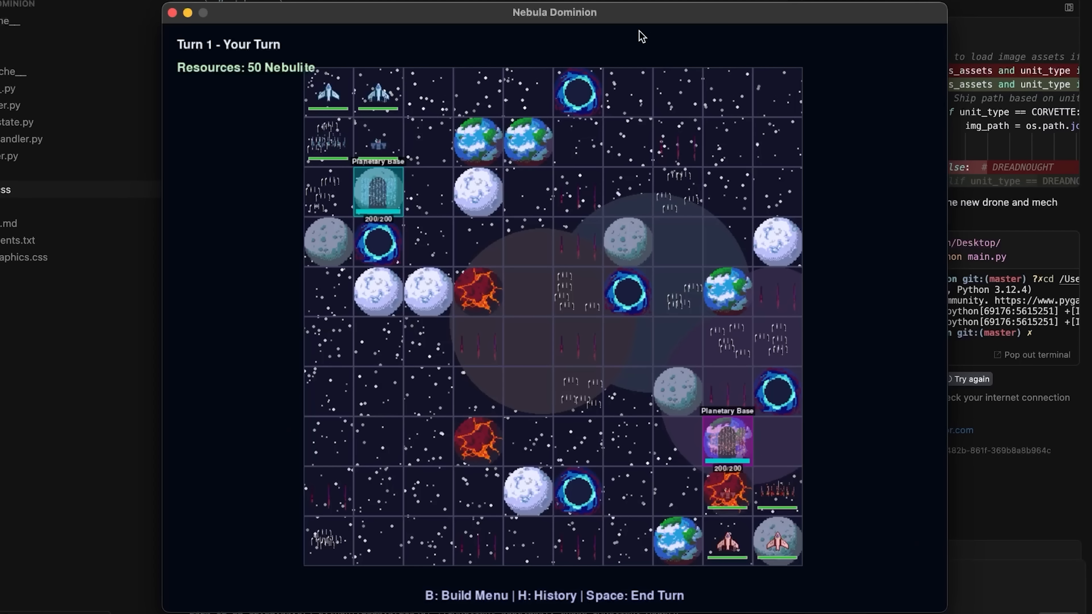
- Select a unit and end the turn with Space so the AI takes over
click(379, 94)
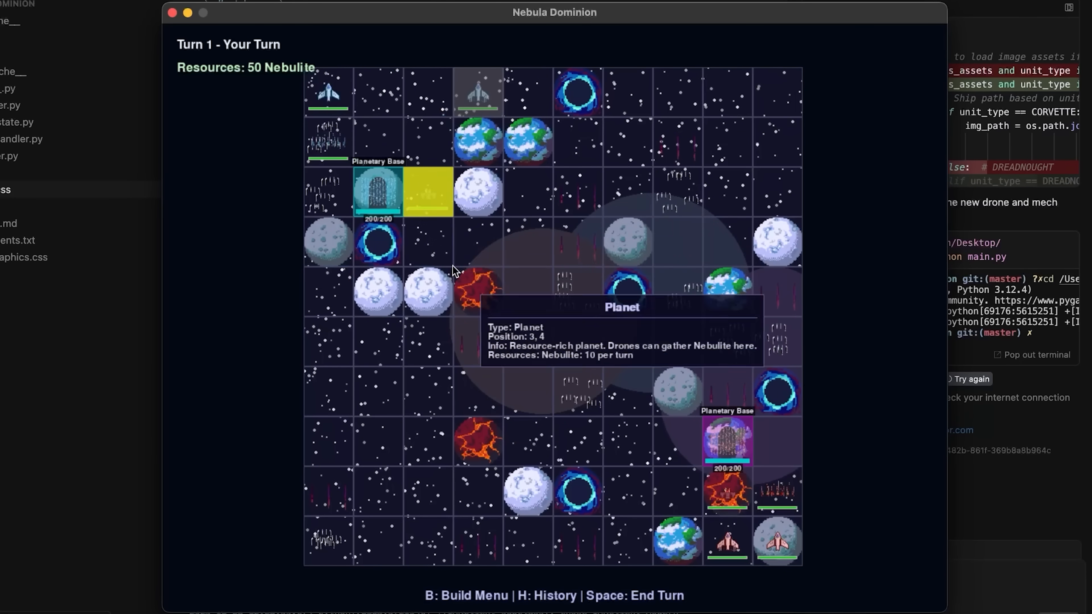
key(space)
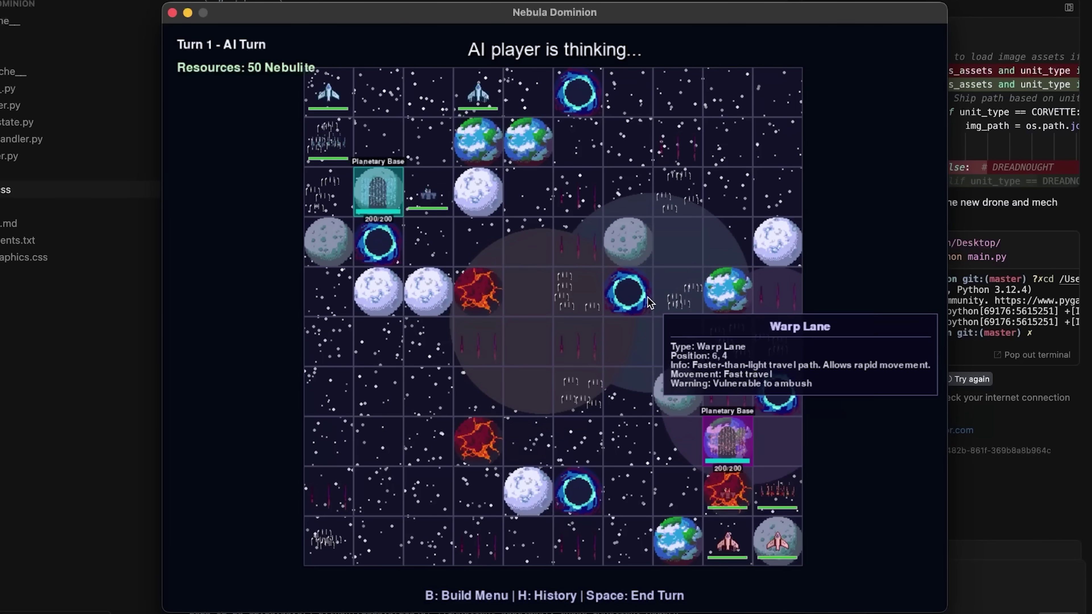
mouse_move(743, 147)
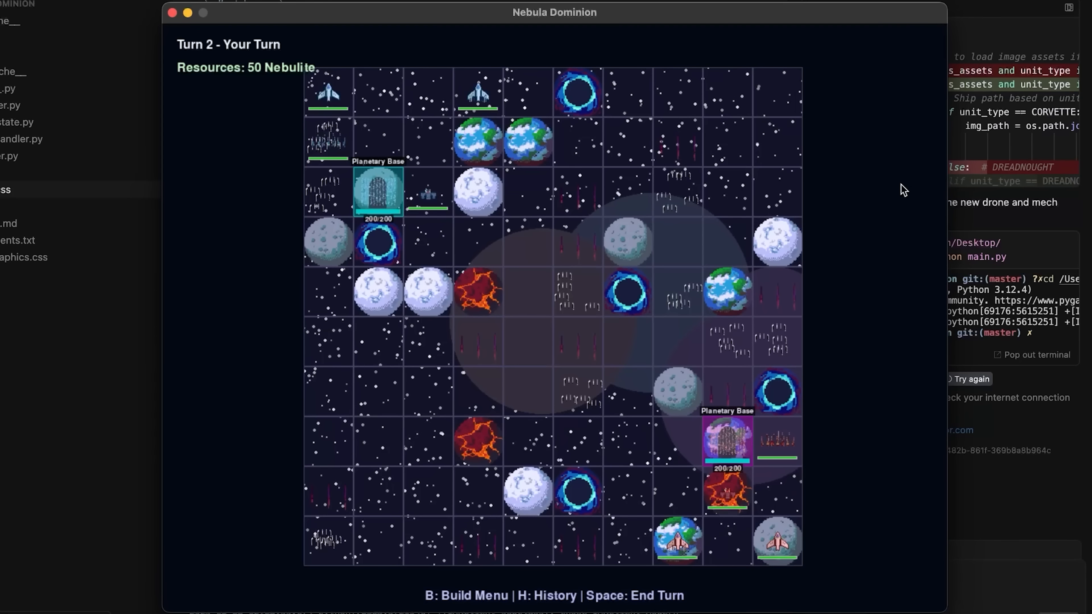
mouse_move(887, 172)
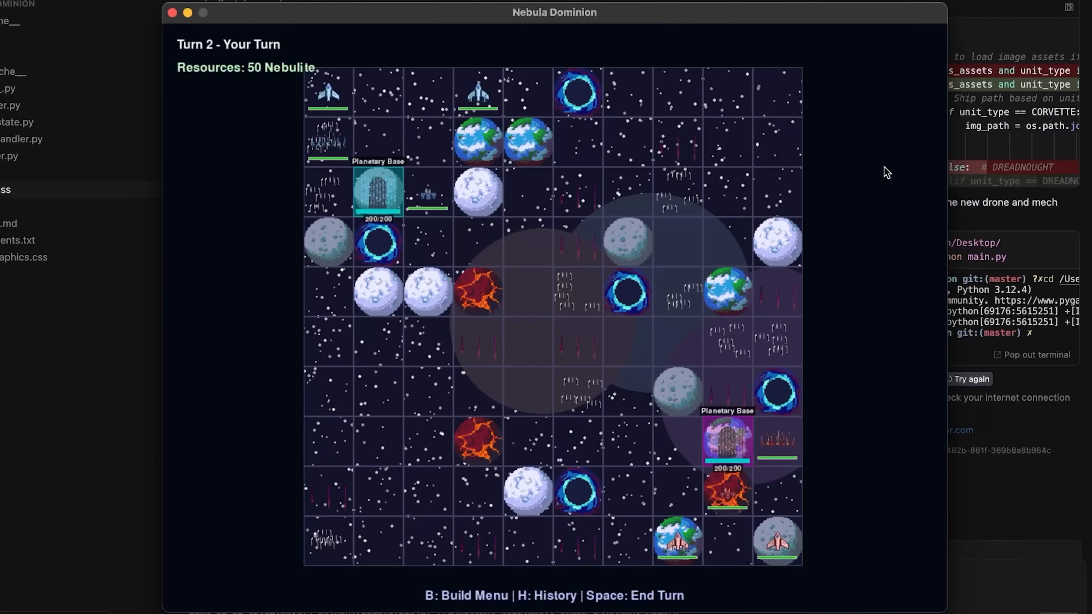
mouse_move(887, 167)
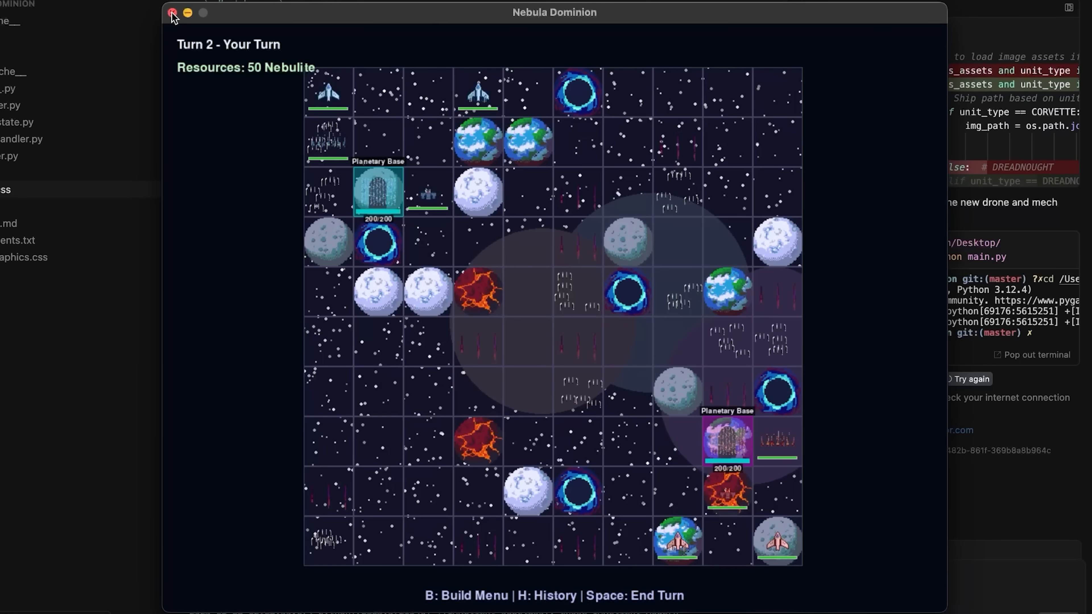
mouse_move(273, 341)
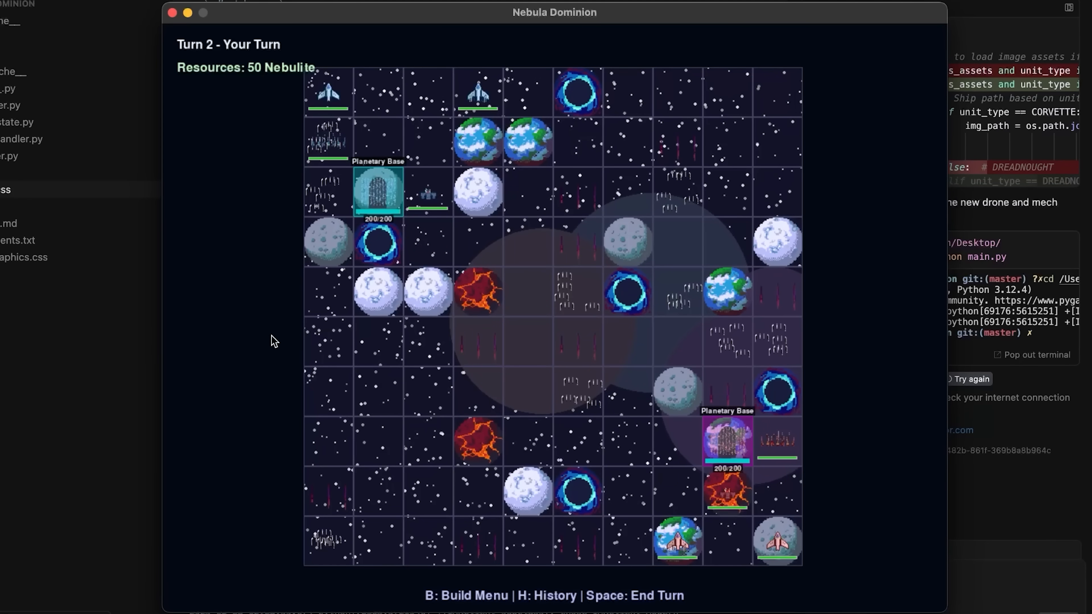
mouse_move(166, 55)
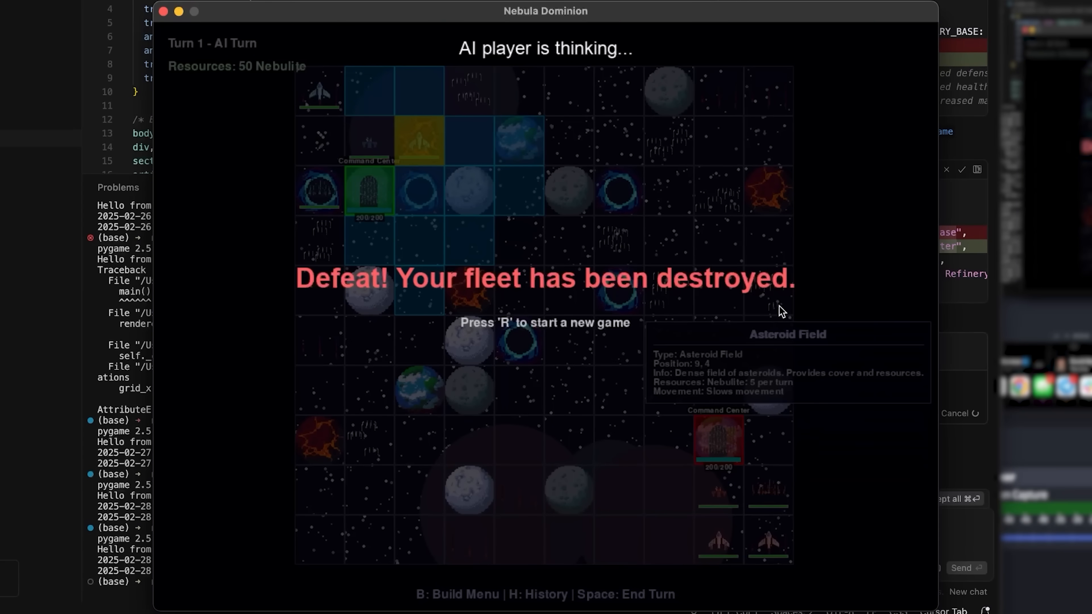
mouse_move(505, 130)
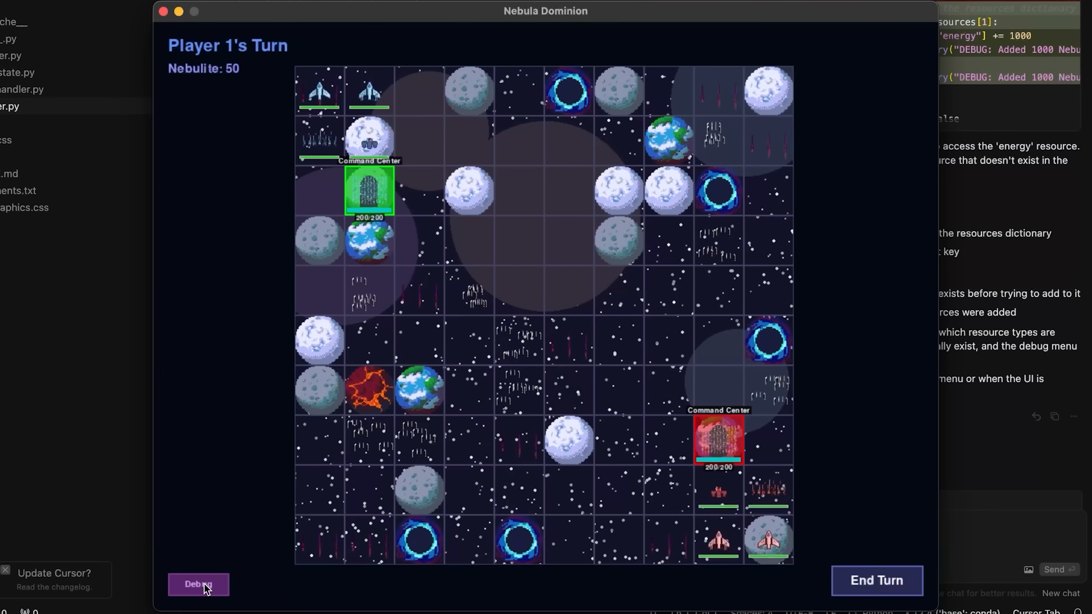
- Use Debug to trigger Test Win and Test Loss, restarting via Play Again from each end screen
click(198, 584)
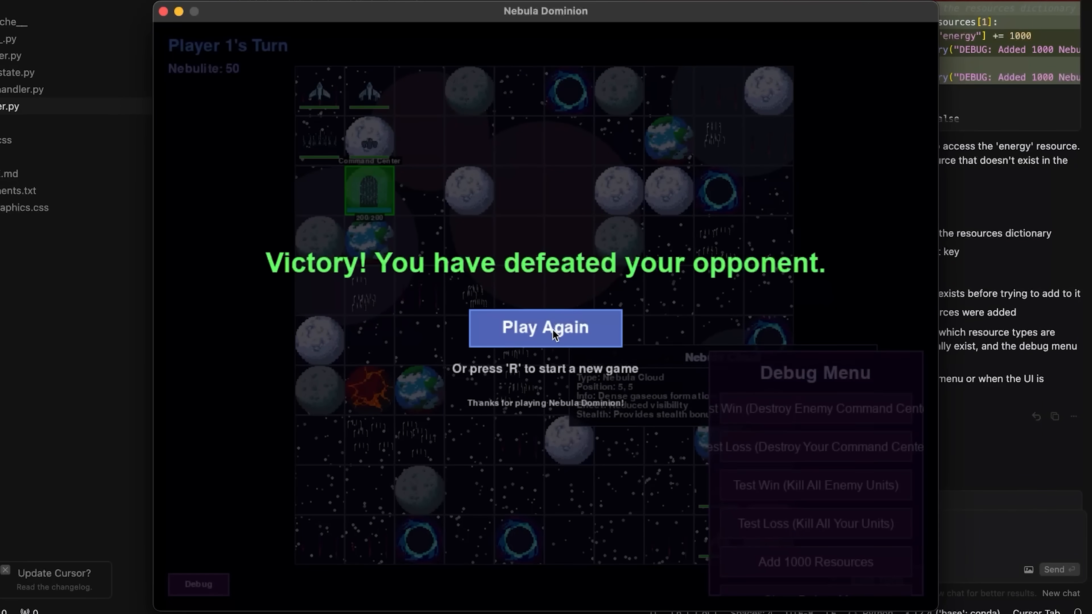
click(545, 328)
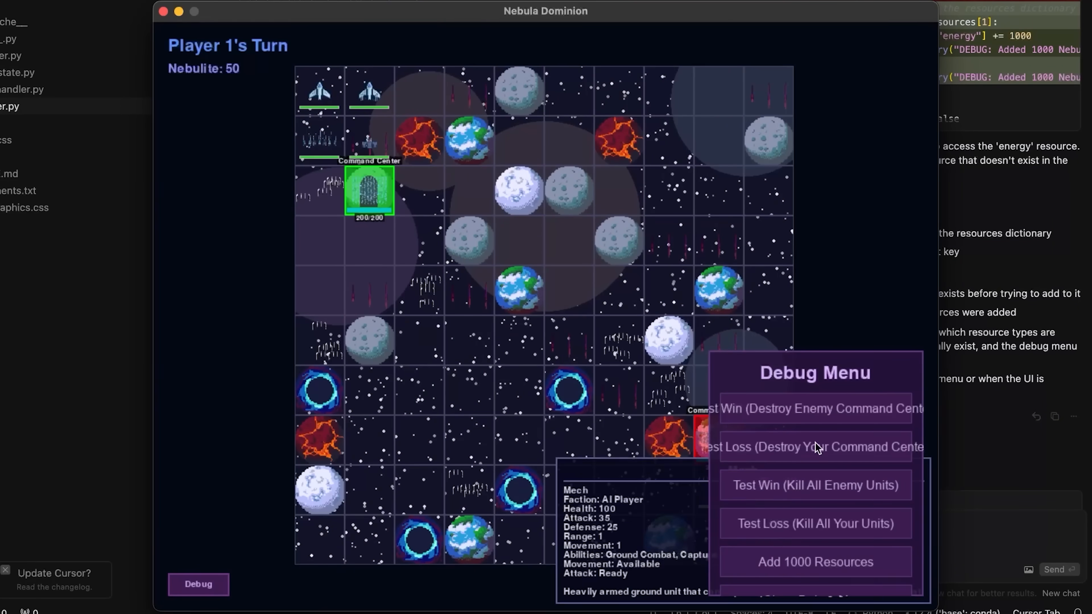
click(814, 524)
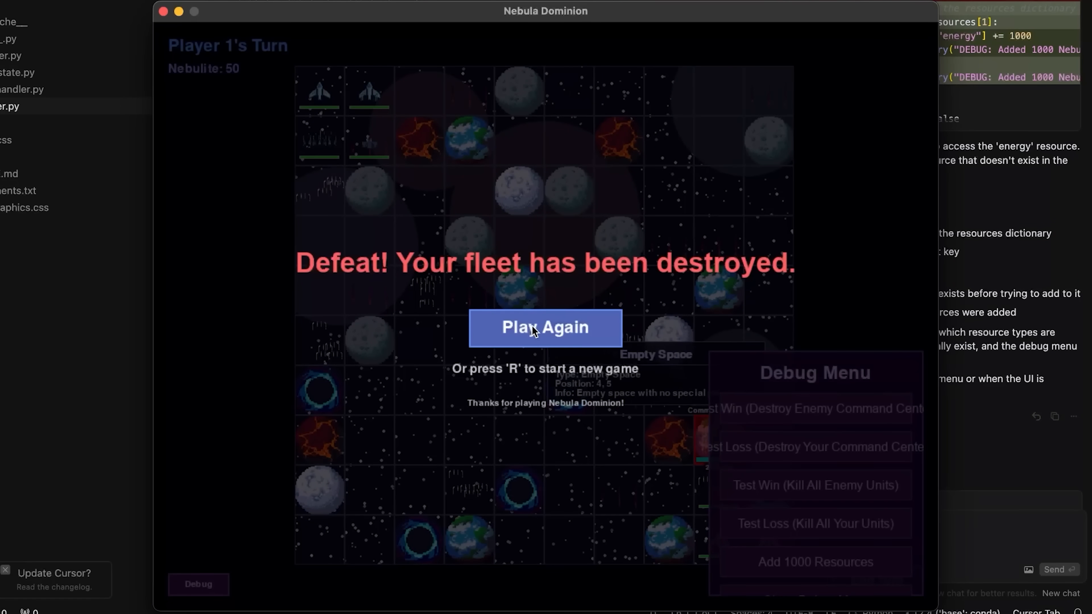
click(545, 328)
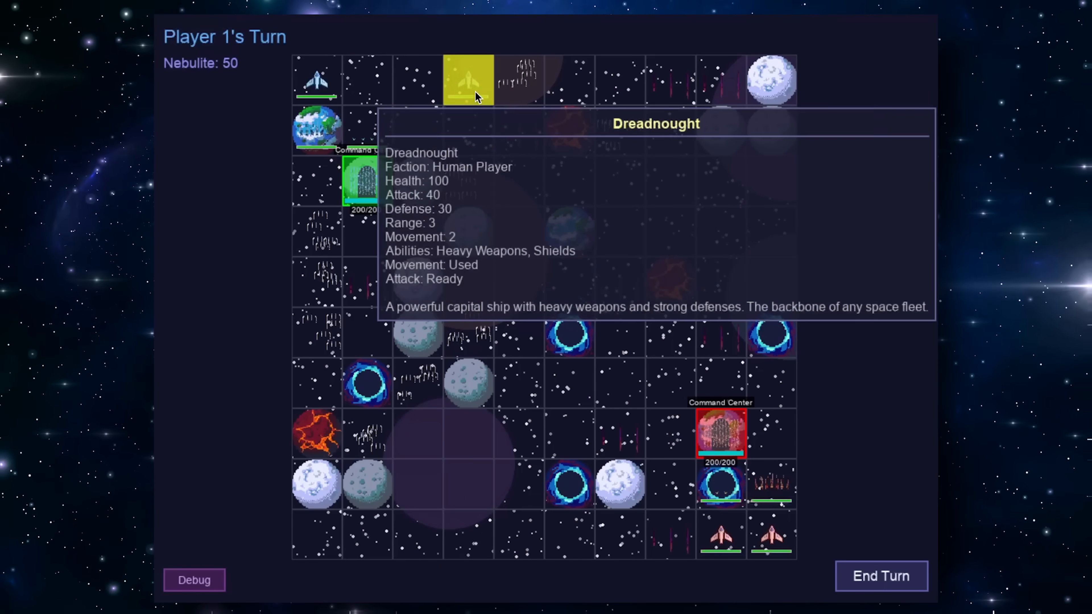
- Select the Dreadnought and order a Corvette from the command center's build list
click(366, 187)
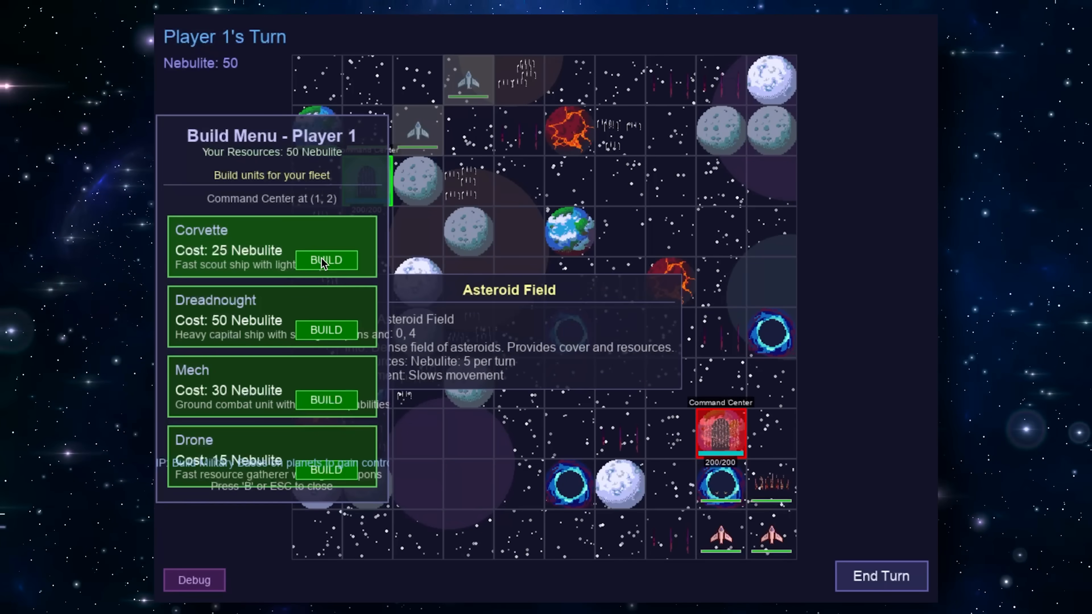
click(325, 260)
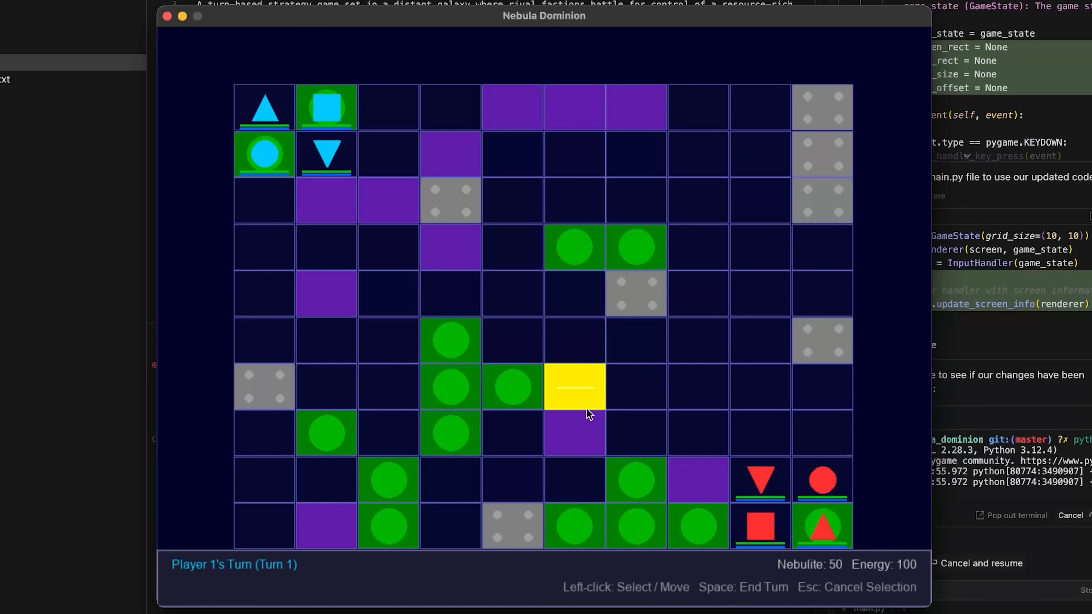
- Select the blue drone in the top-left group and move it one tile right
click(573, 248)
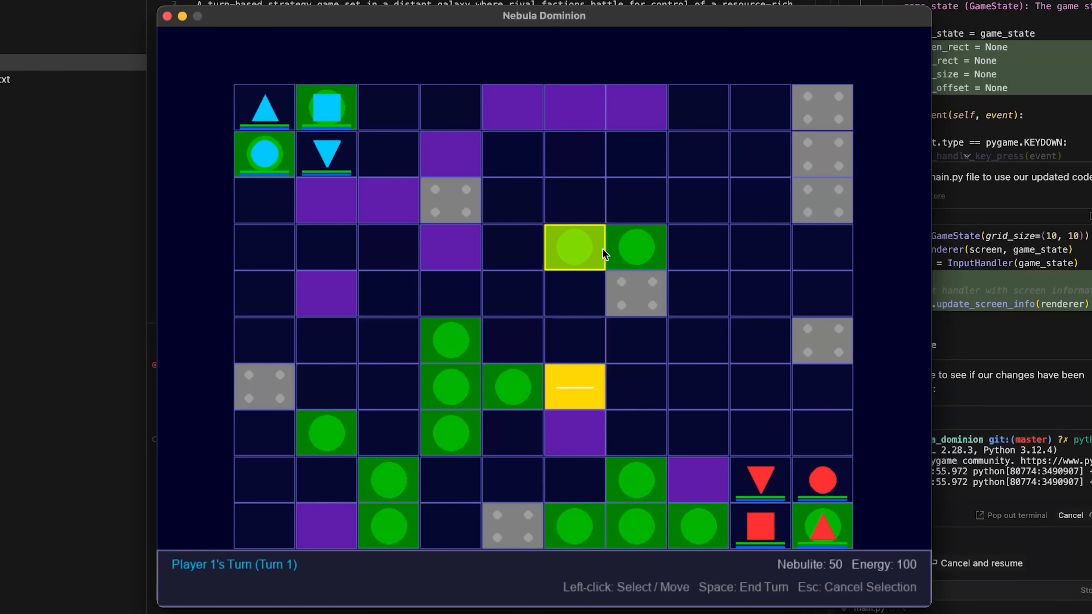
click(512, 247)
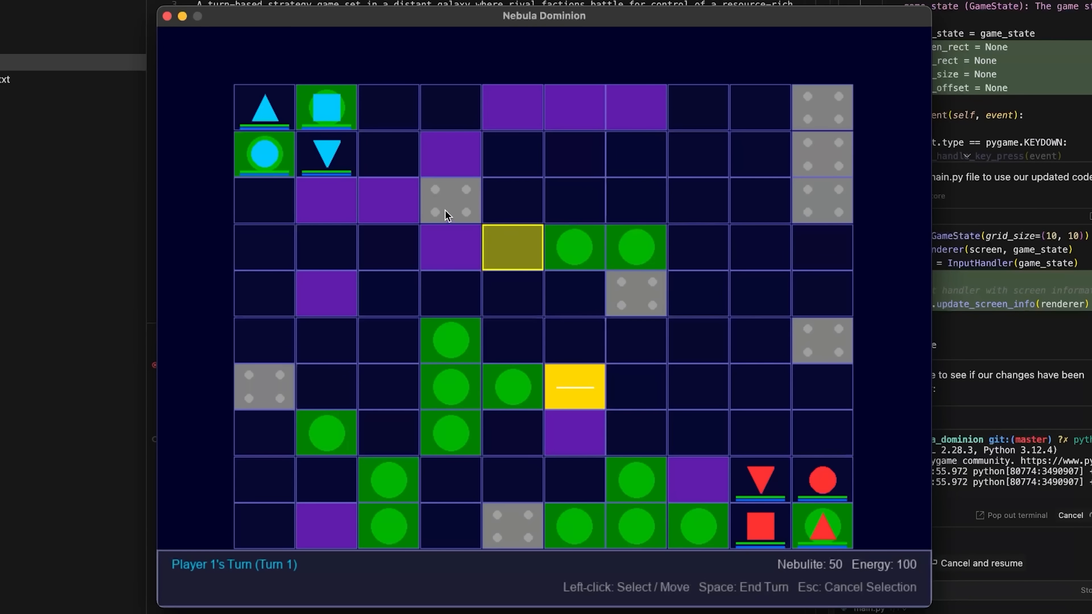
click(325, 153)
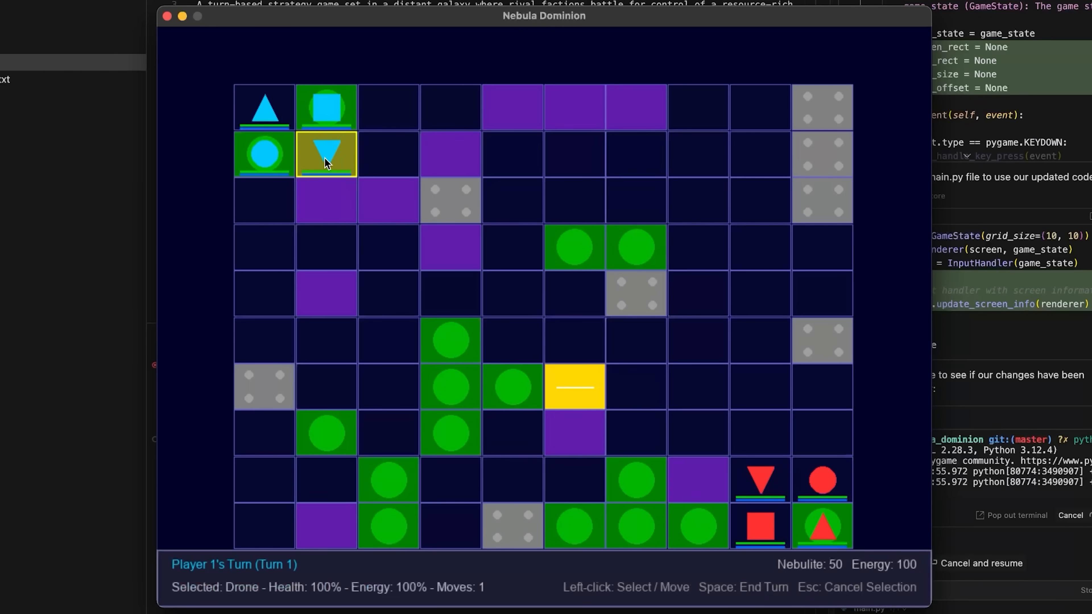
click(387, 153)
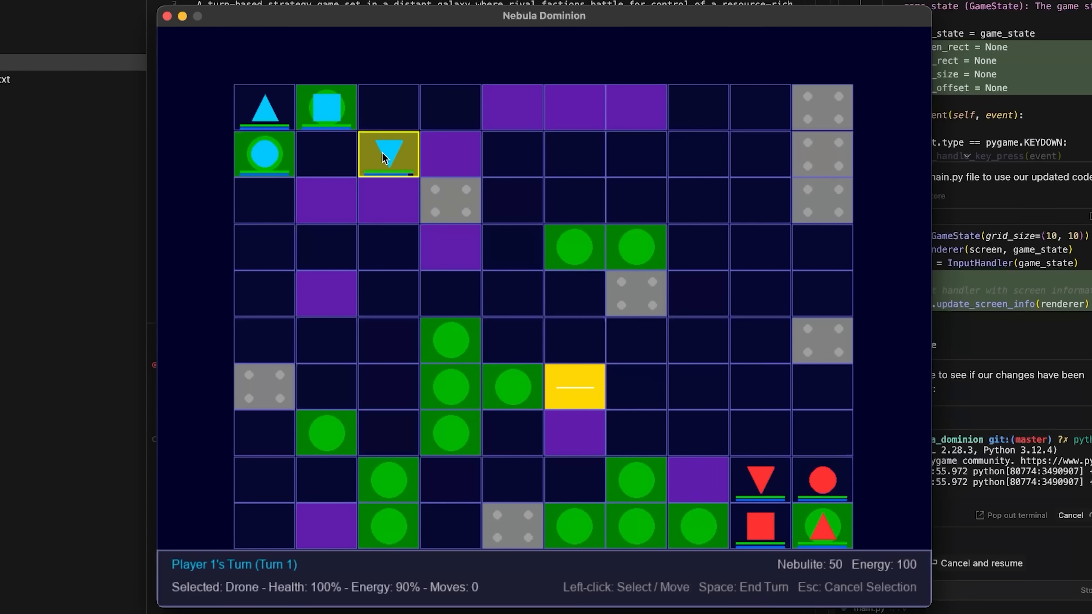
mouse_move(284, 161)
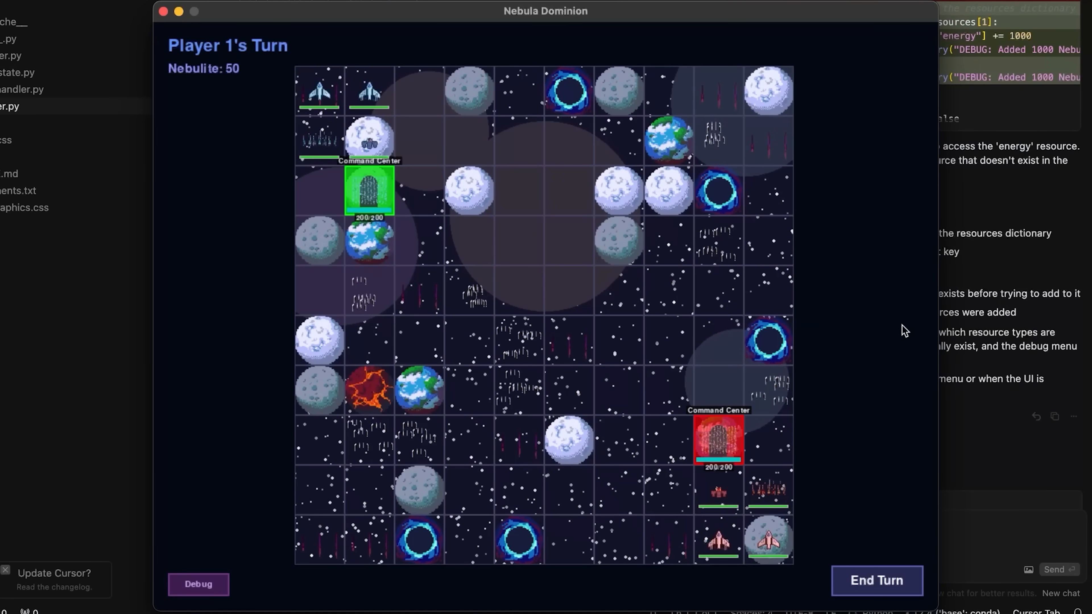
- Trigger Victory and Defeat via Debug again, choosing Play Again on each screen
click(198, 583)
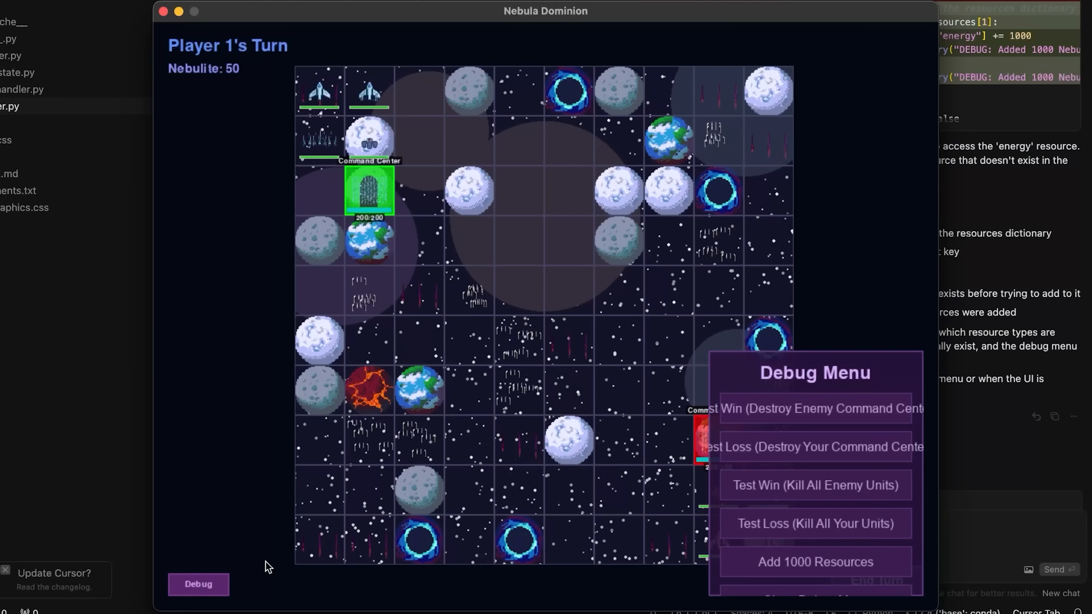
mouse_move(776, 421)
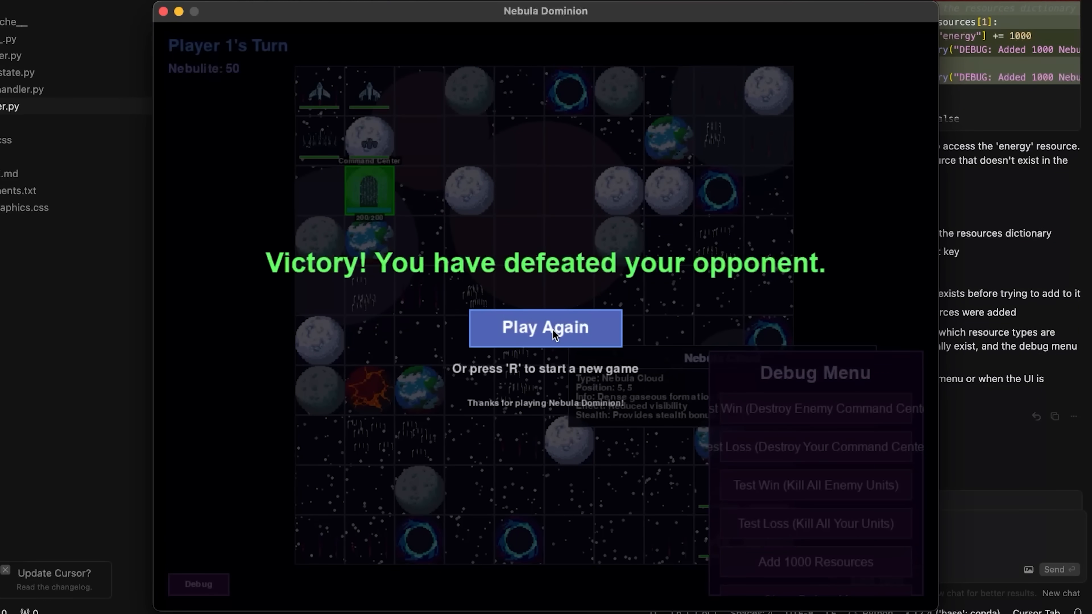
click(545, 327)
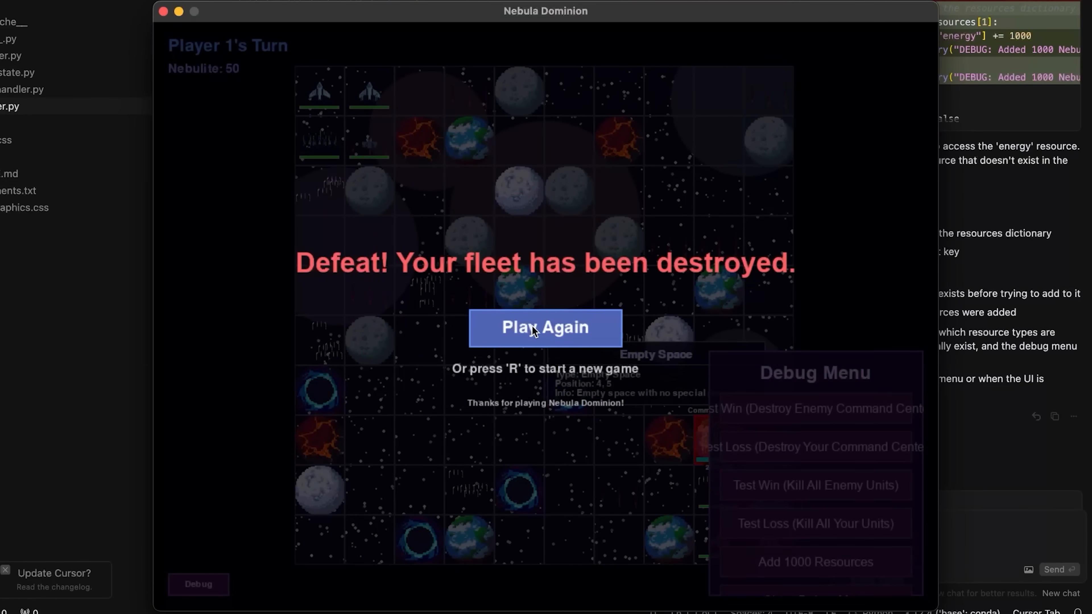
click(545, 327)
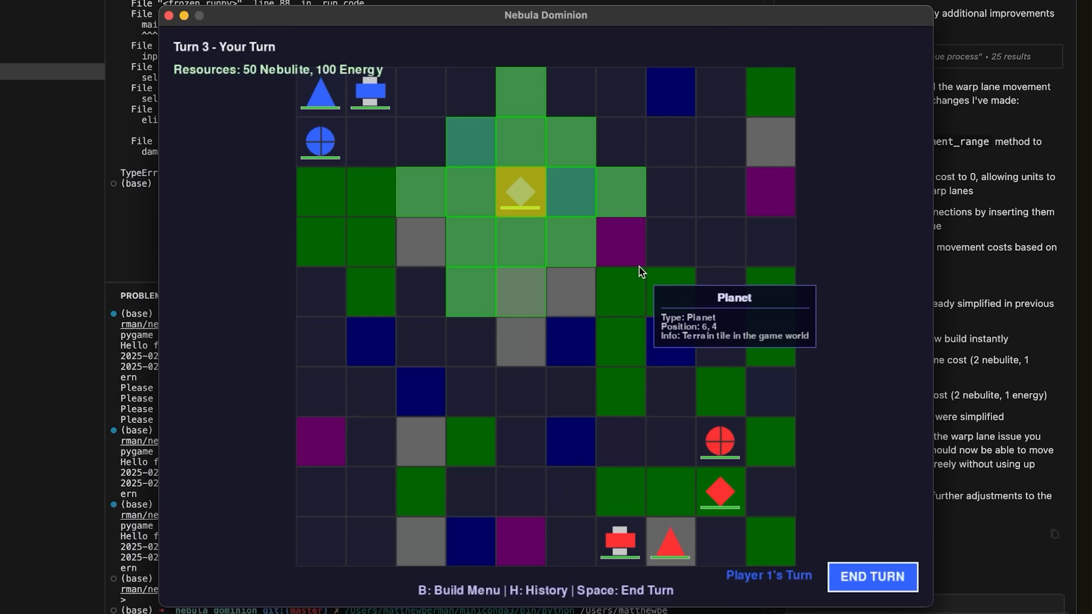
mouse_move(577, 248)
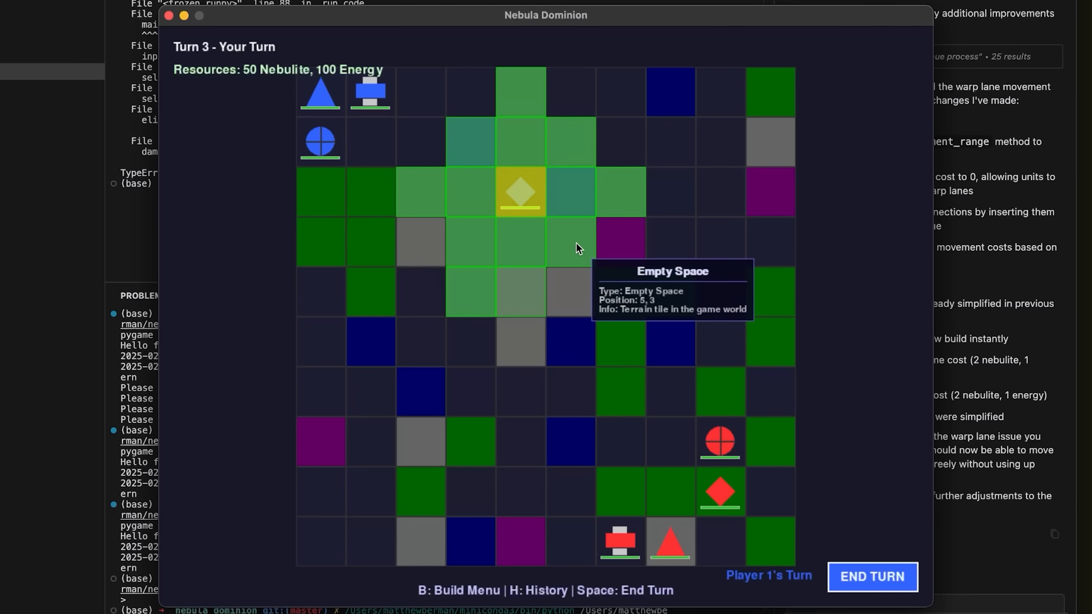
- Move the yellow diamond unit one tile down-right within its green range
click(871, 577)
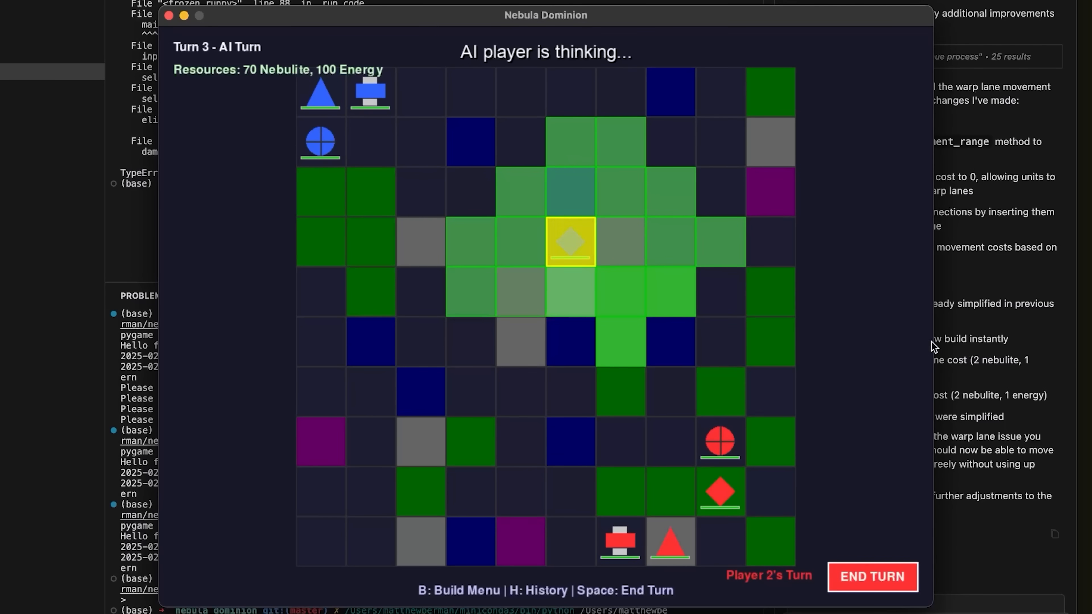